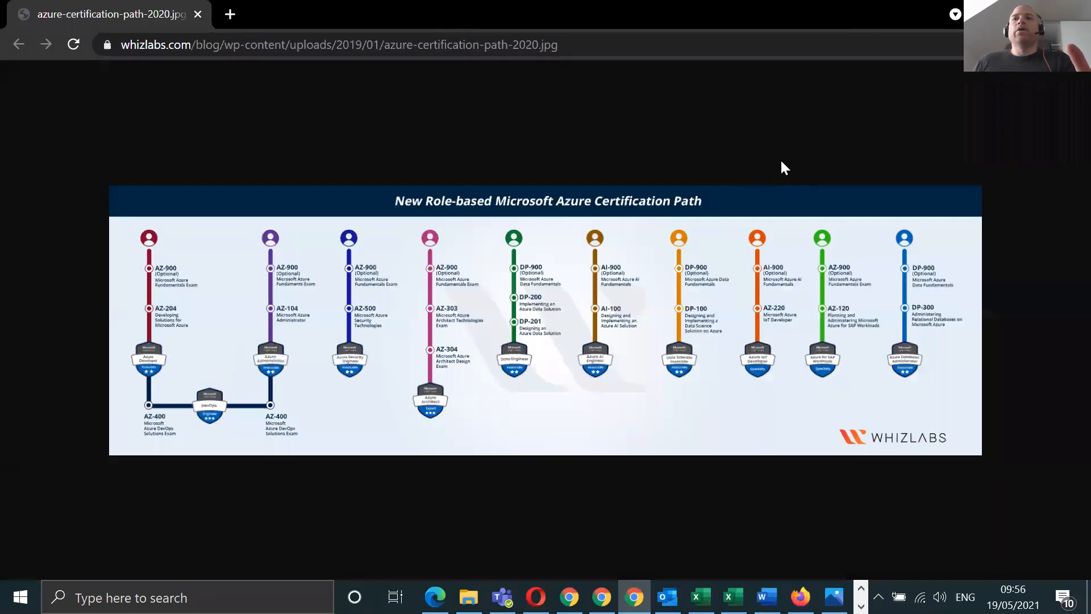
pyautogui.moveTo(181, 331)
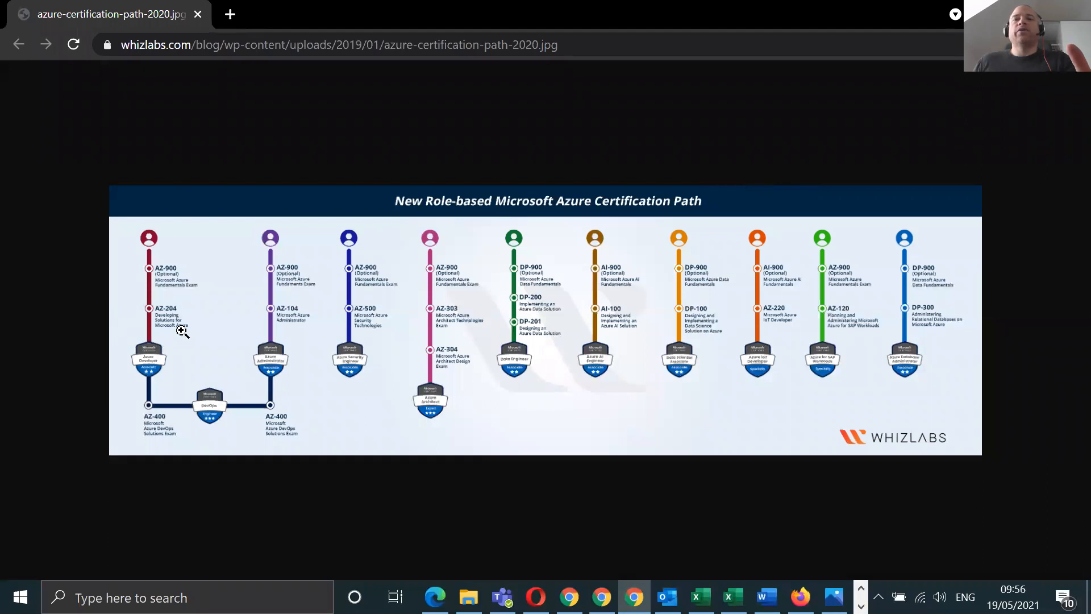
# - Zoom the certification path image to actual size and scroll to read the Developer-to-Architect tracks
pyautogui.click(182, 330)
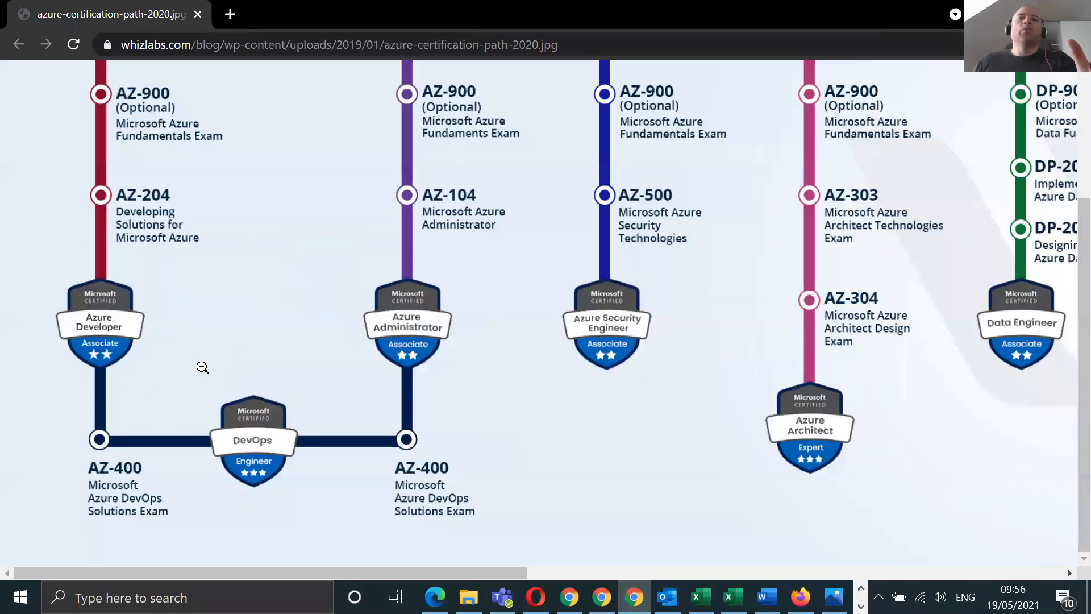
pyautogui.scroll(3)
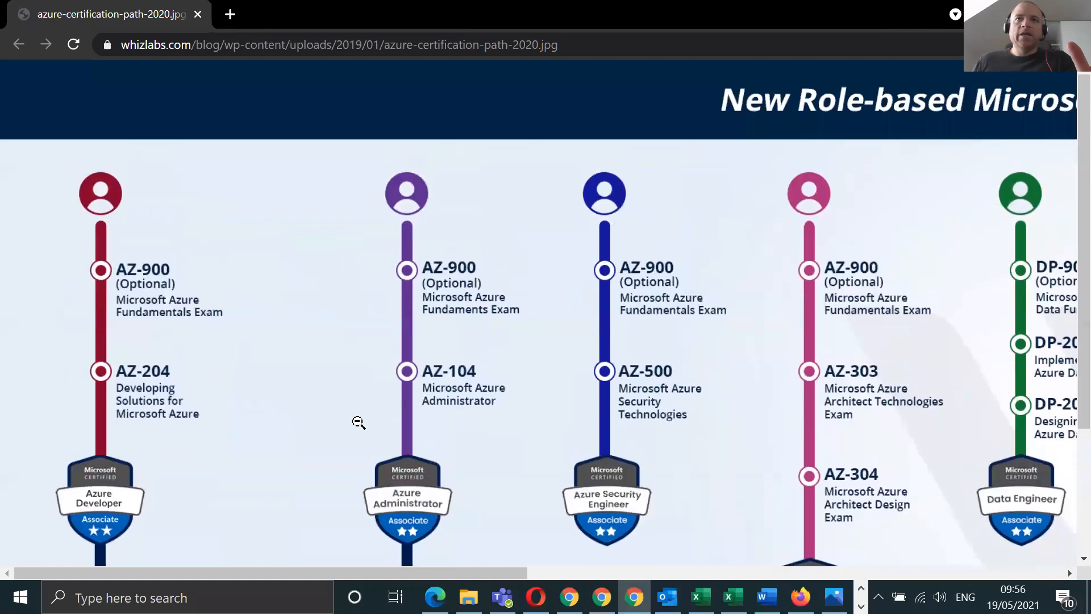
pyautogui.scroll(-3)
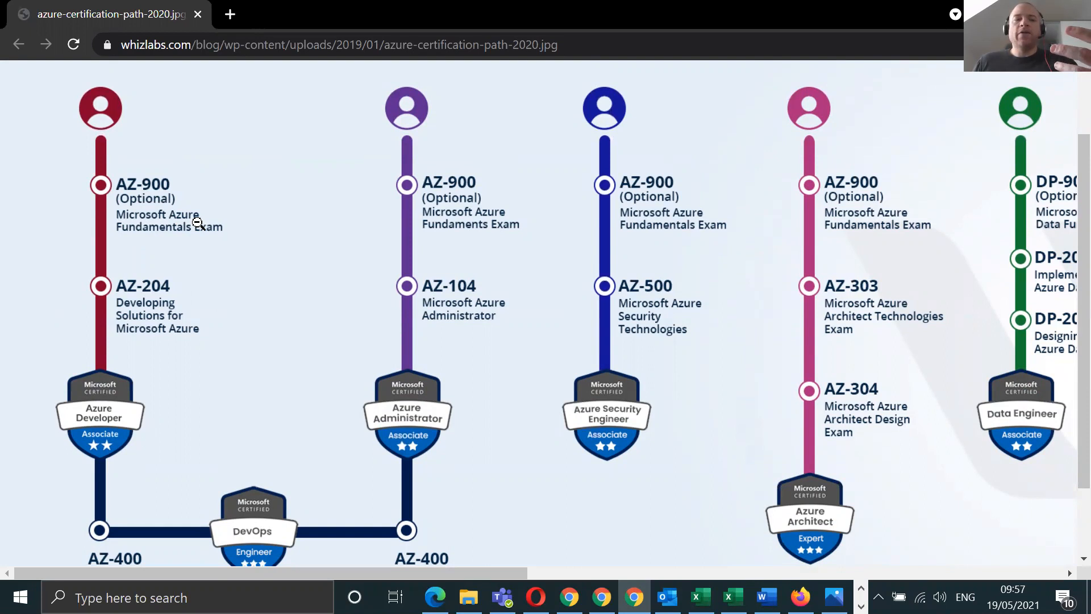
pyautogui.moveTo(200, 227)
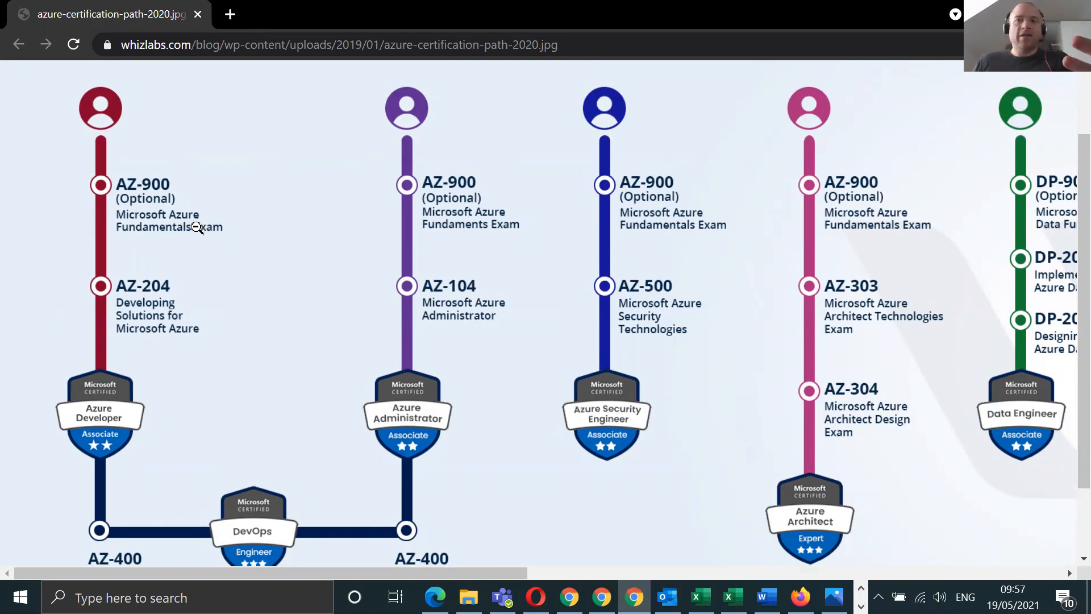
pyautogui.moveTo(151, 382)
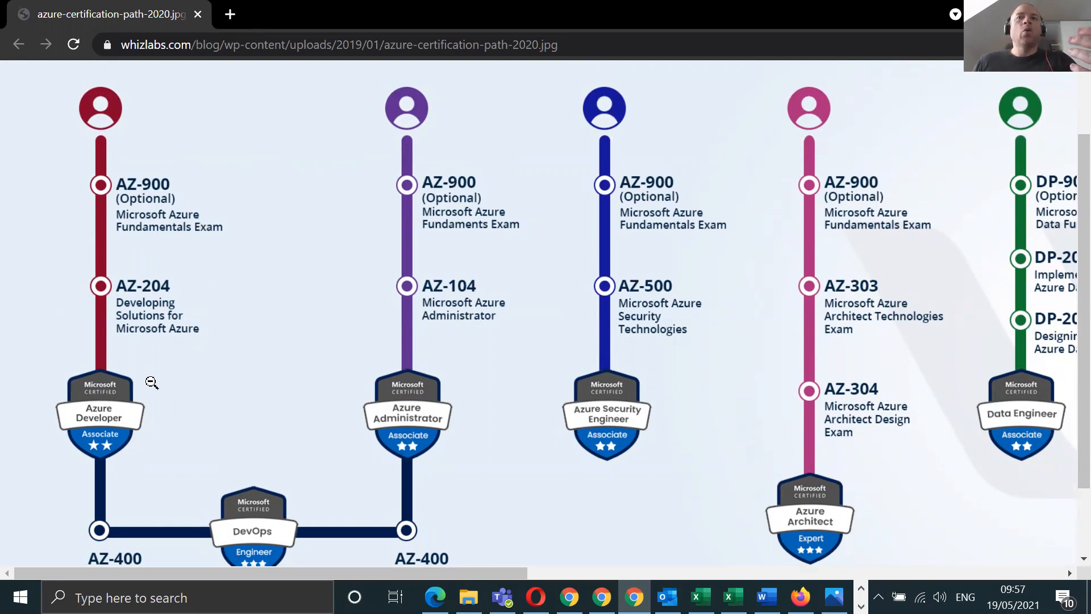
pyautogui.moveTo(151, 400)
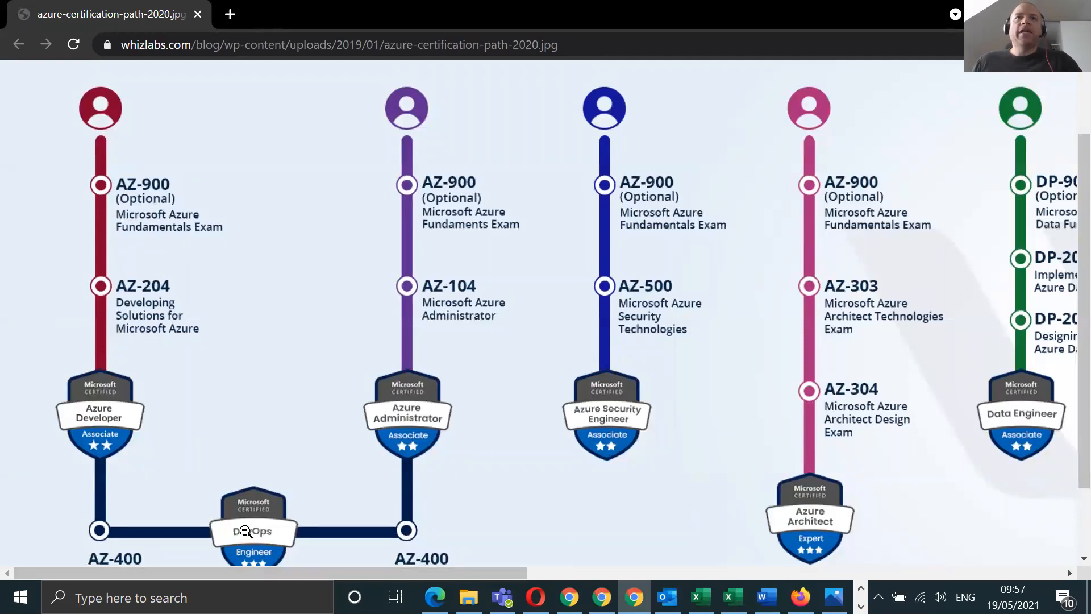
pyautogui.scroll(-3)
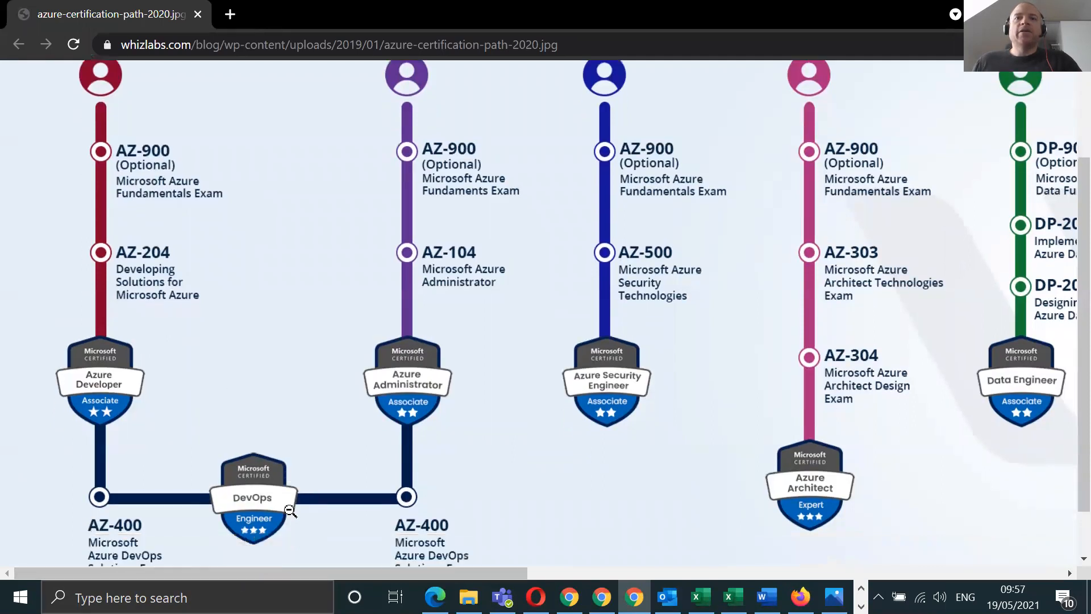
pyautogui.scroll(-3)
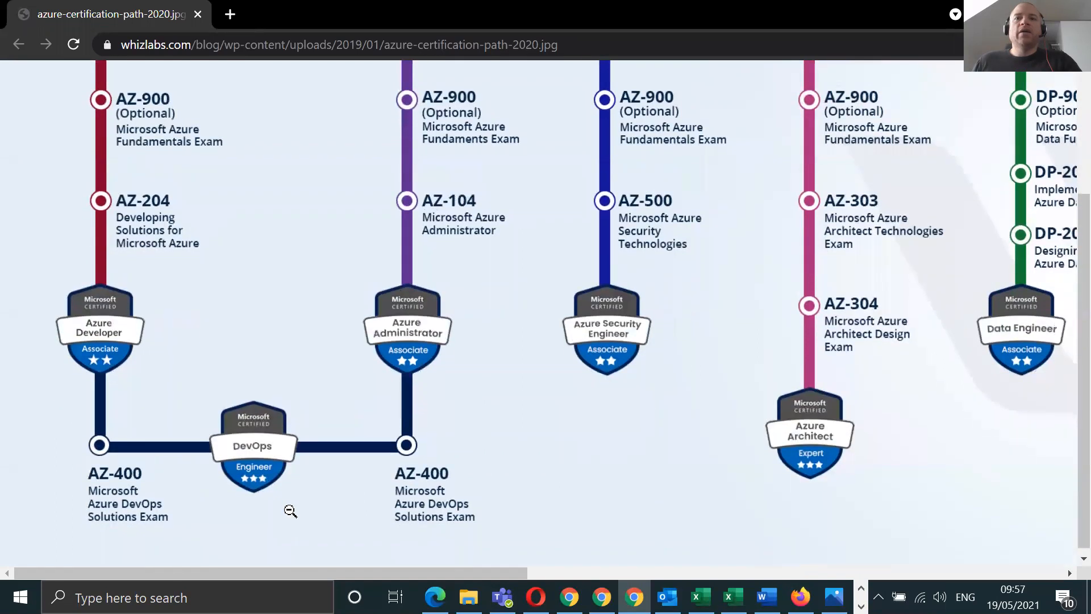
pyautogui.scroll(3)
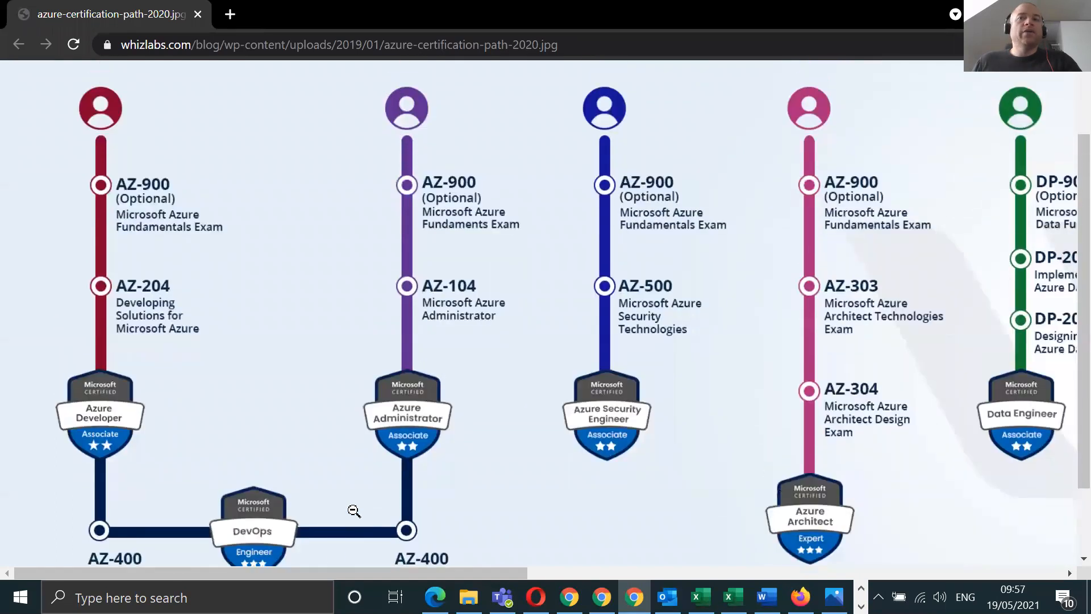
pyautogui.moveTo(156, 197)
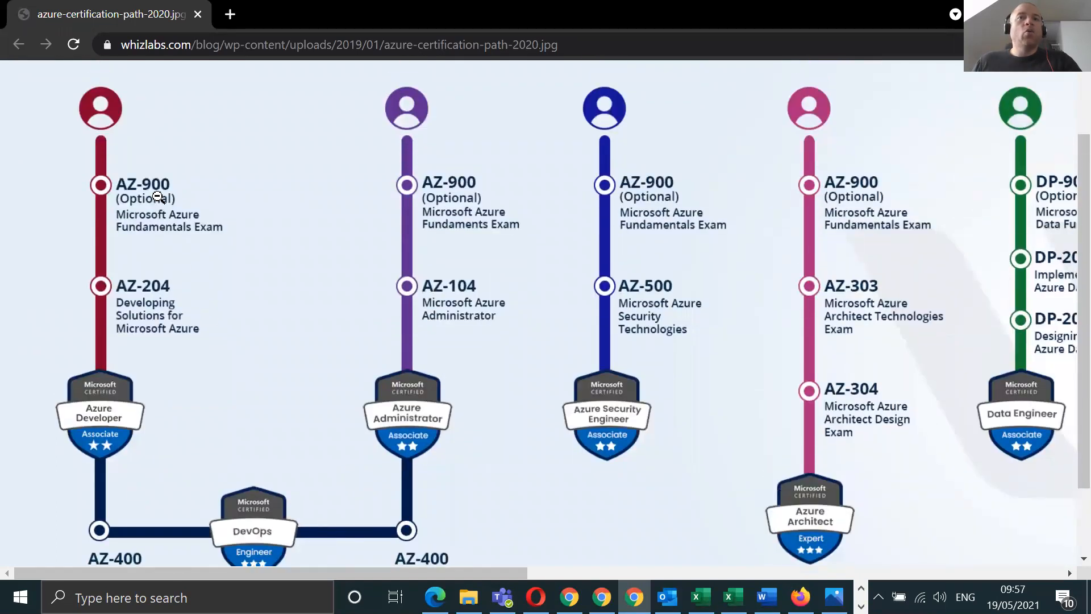
pyautogui.moveTo(248, 540)
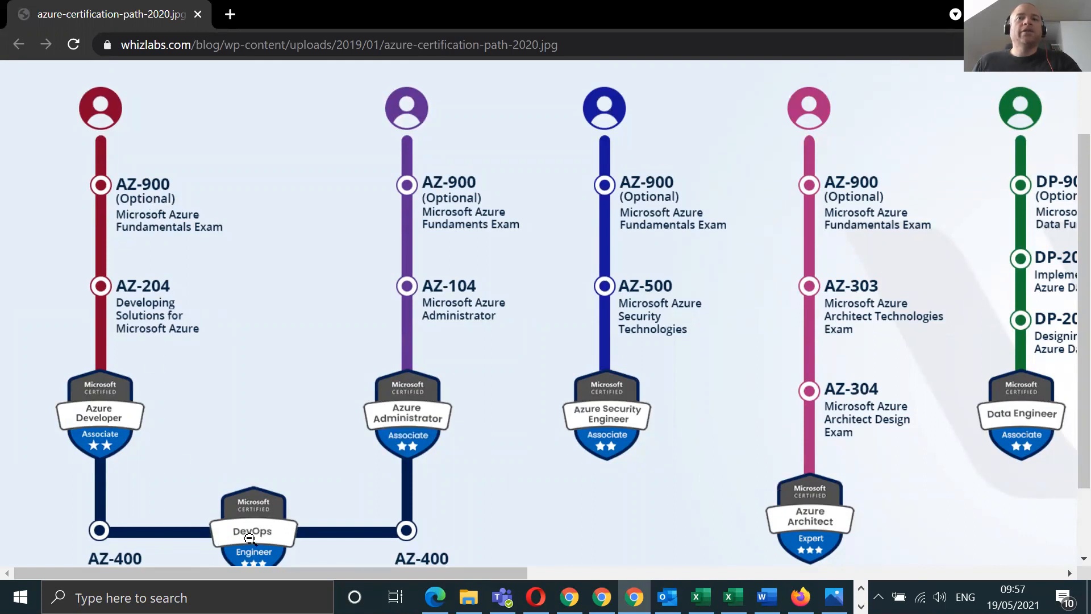
pyautogui.moveTo(153, 332)
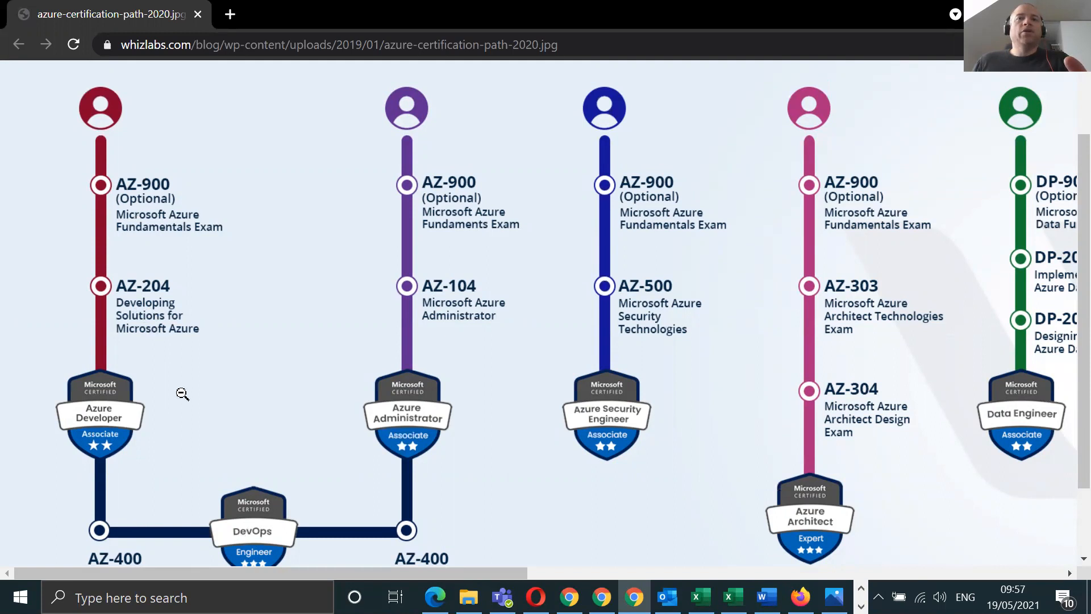
pyautogui.moveTo(124, 542)
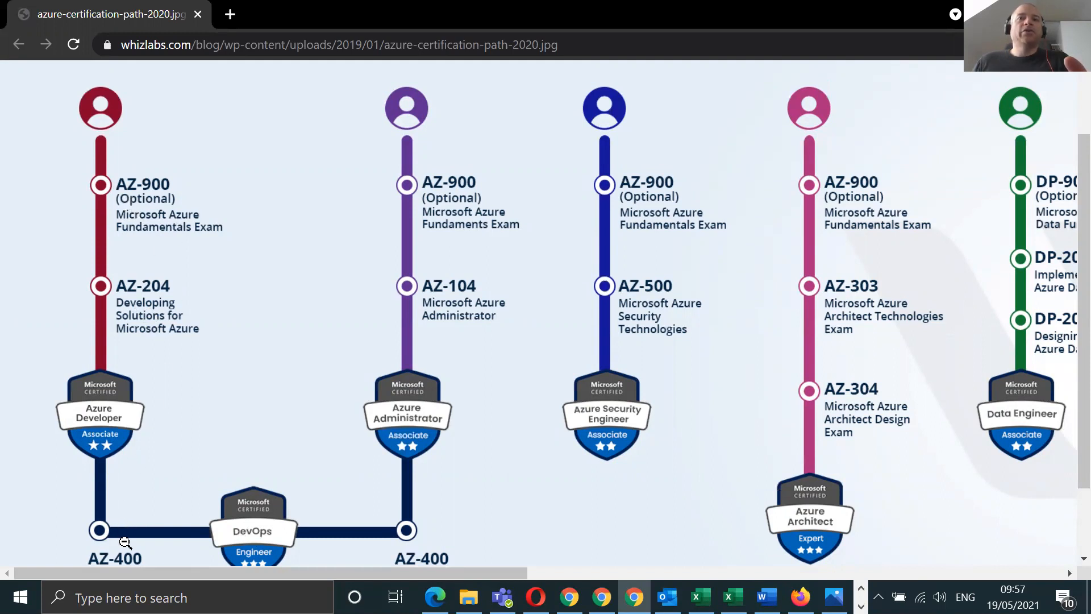
pyautogui.moveTo(146, 307)
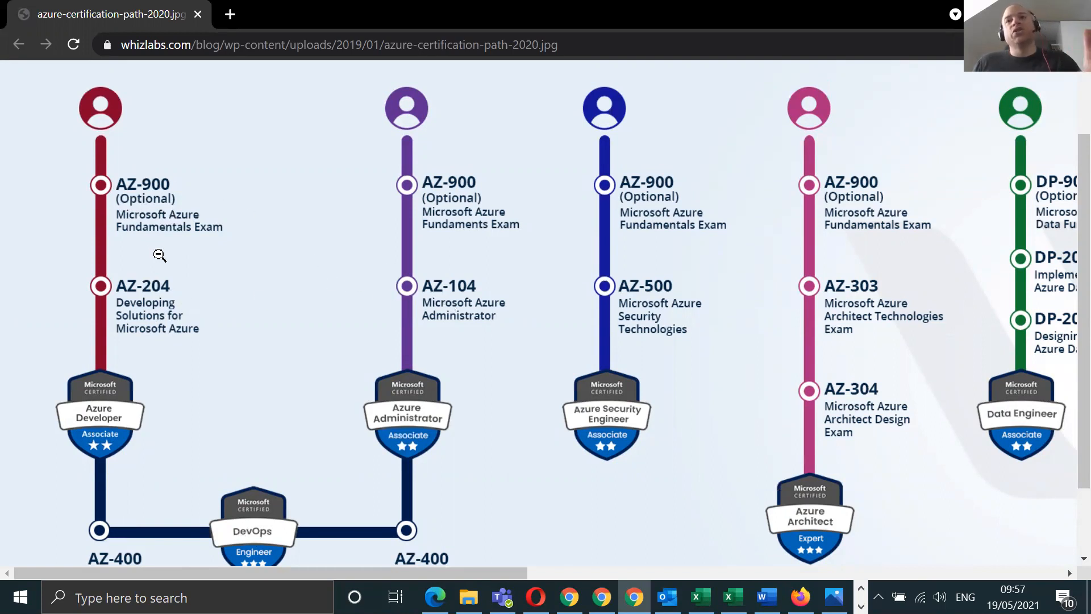
pyautogui.moveTo(361, 523)
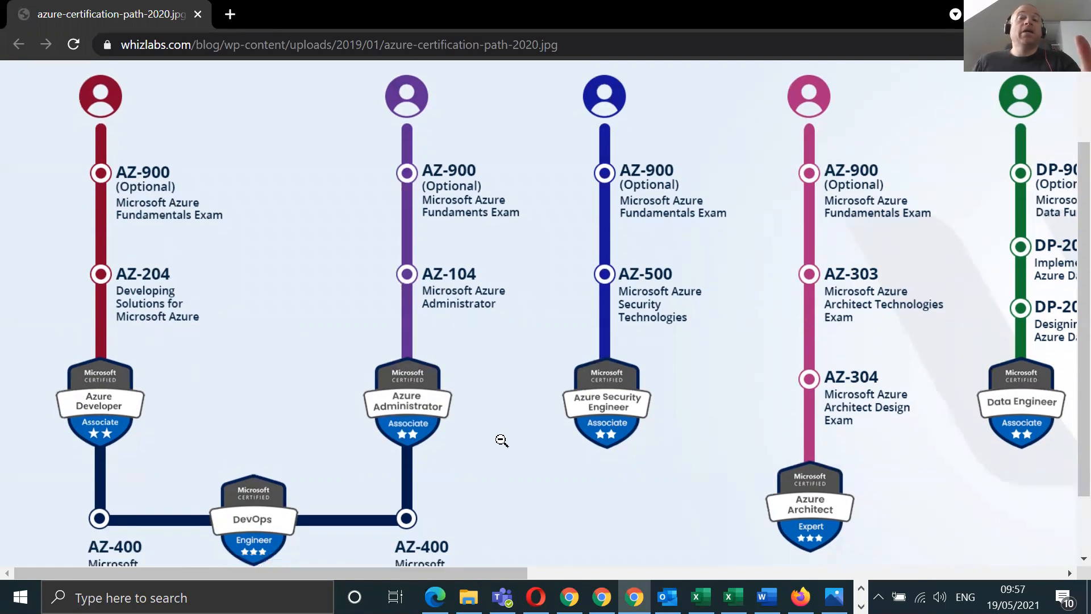
pyautogui.scroll(-3)
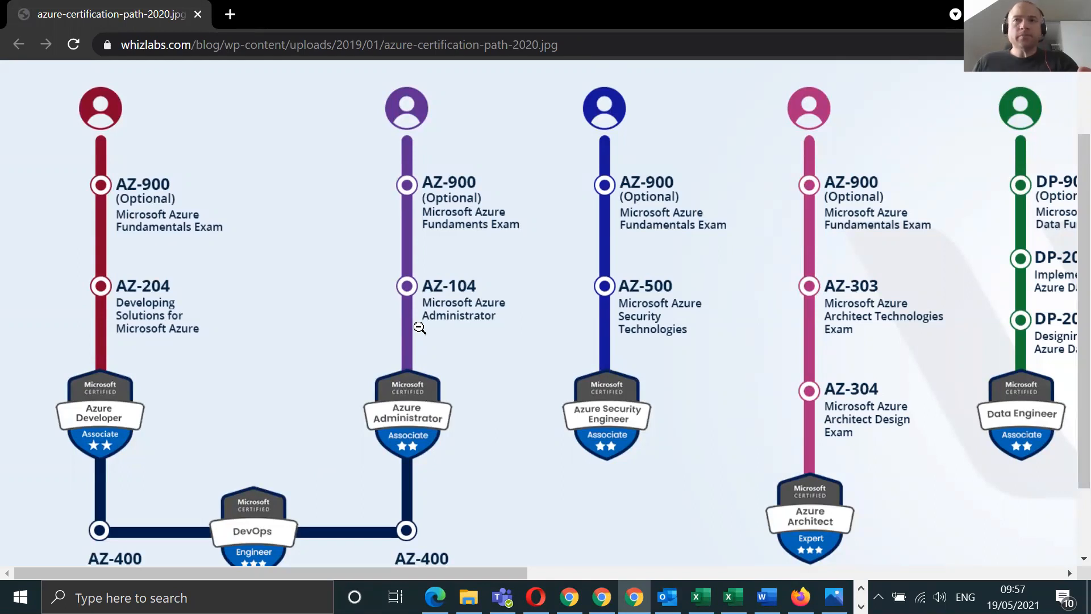
pyautogui.moveTo(420, 235)
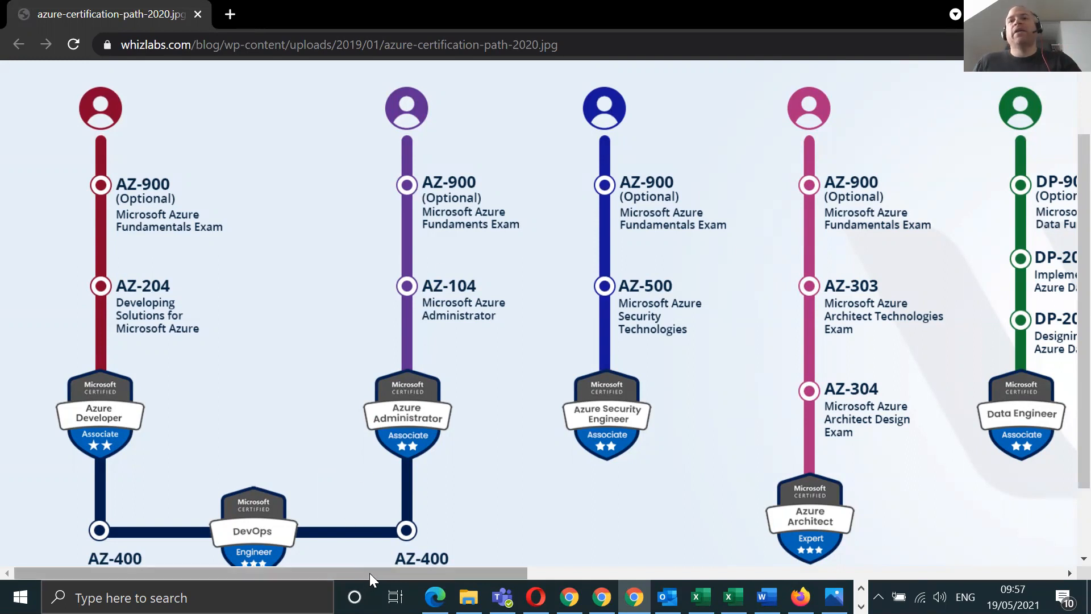
# - Pan the zoomed chart horizontally to revisit the Azure Developer through Architect tracks
pyautogui.hscroll(3)
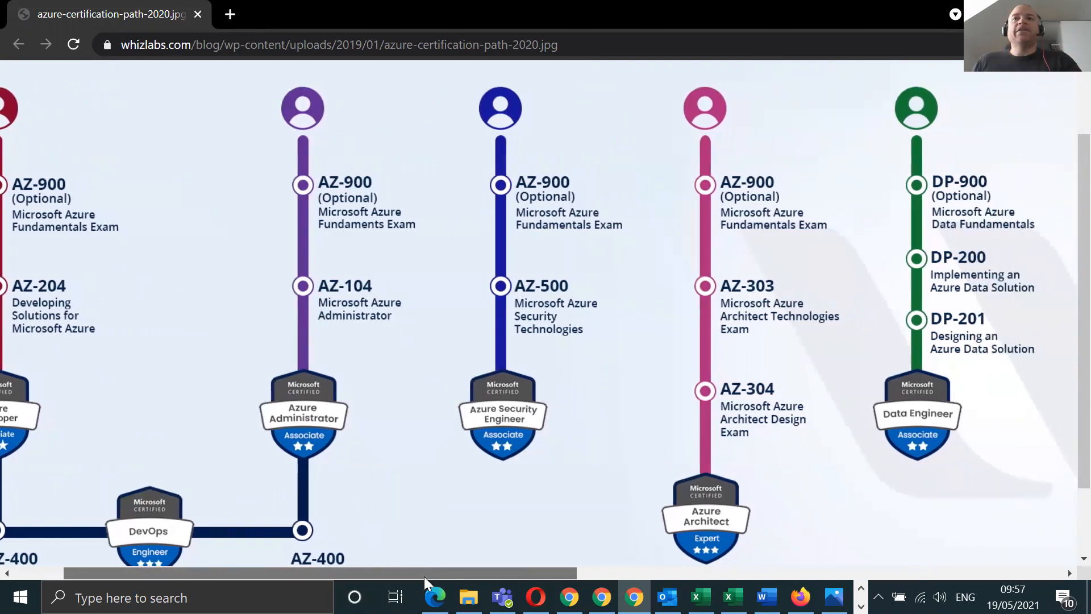
pyautogui.hscroll(3)
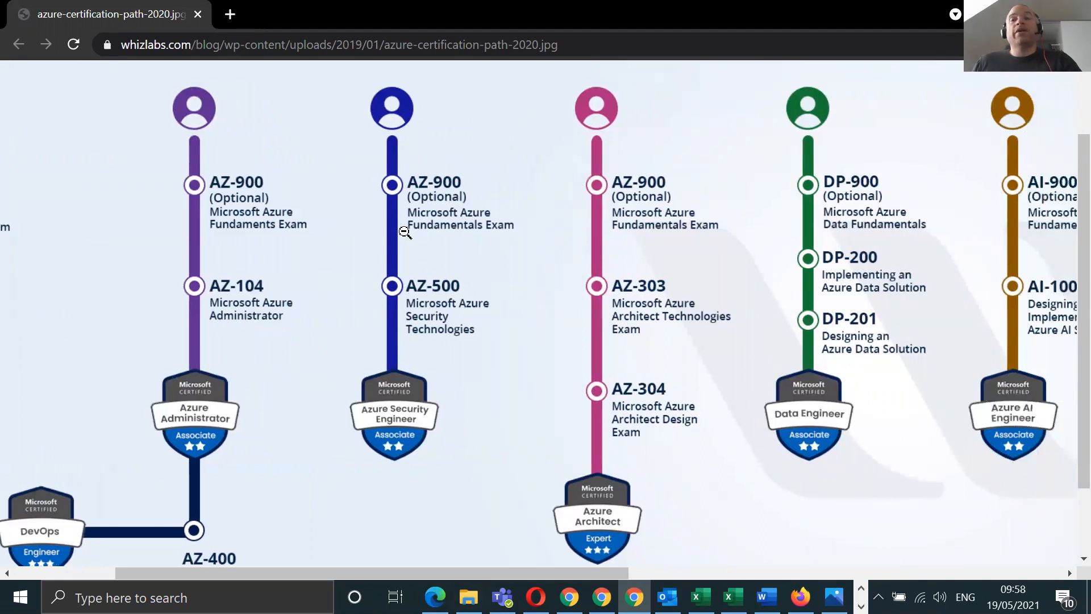
pyautogui.moveTo(412, 294)
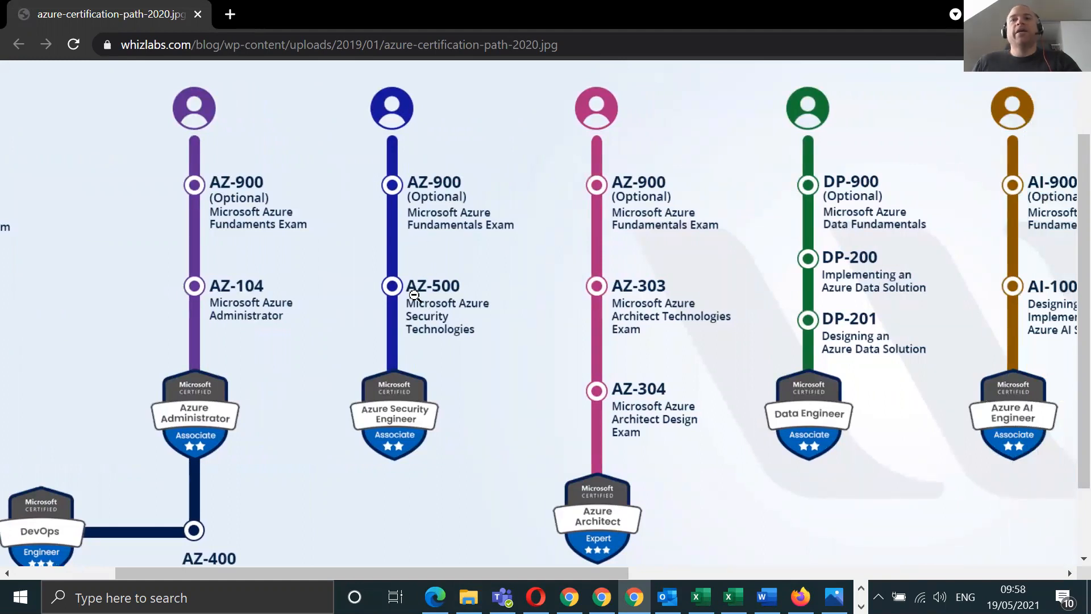
pyautogui.moveTo(416, 346)
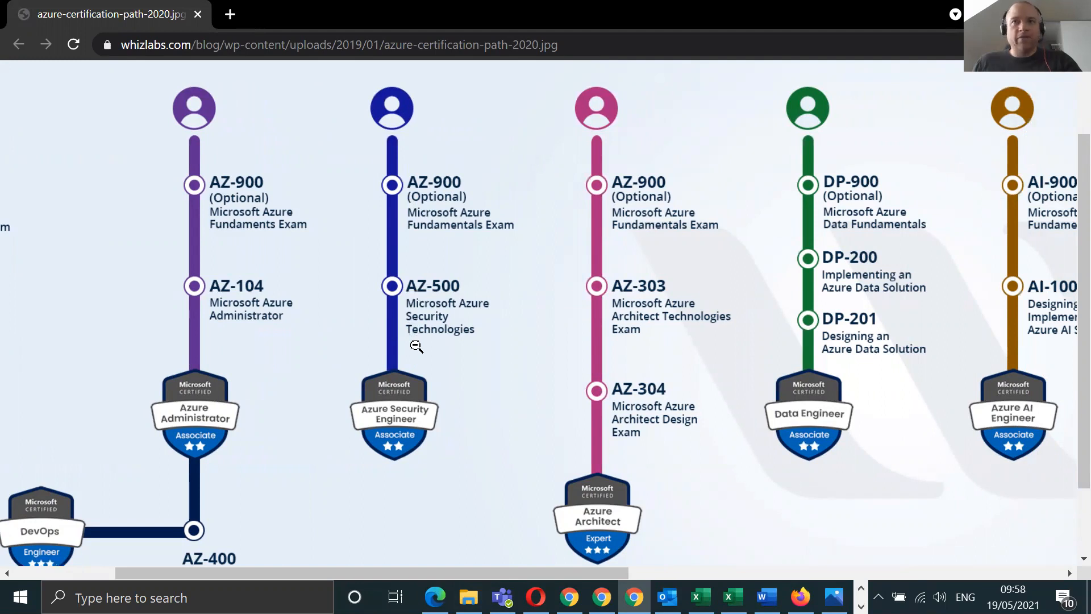
pyautogui.moveTo(562, 200)
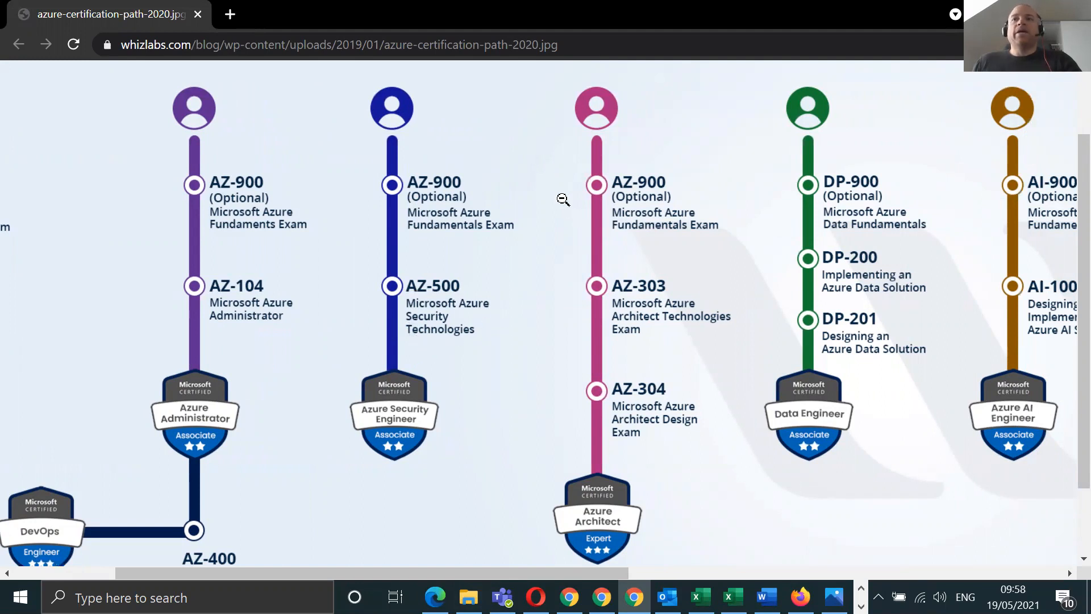
pyautogui.moveTo(618, 324)
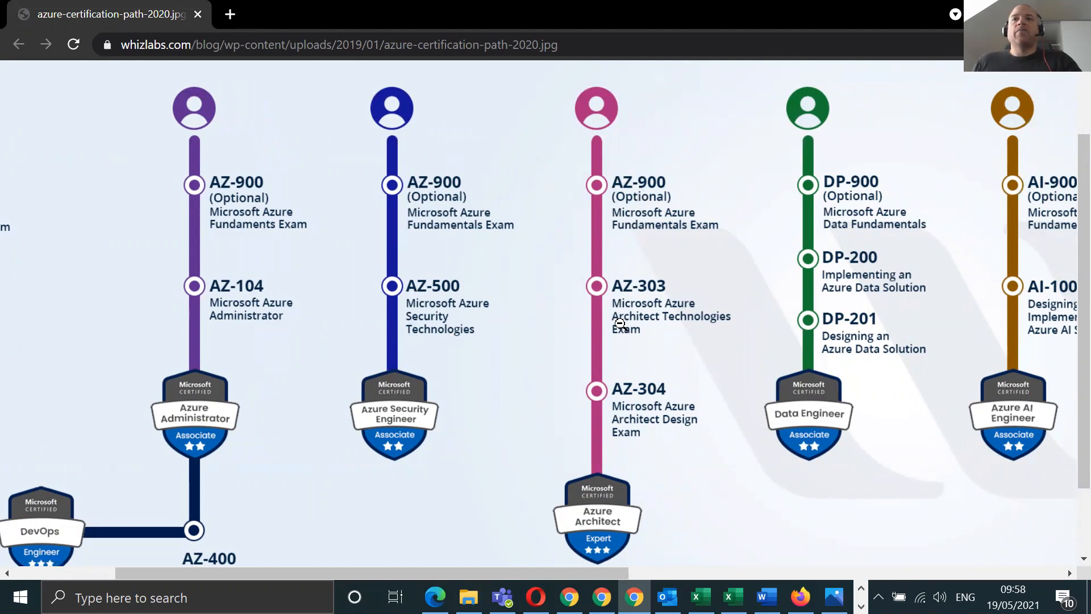
pyautogui.moveTo(632, 424)
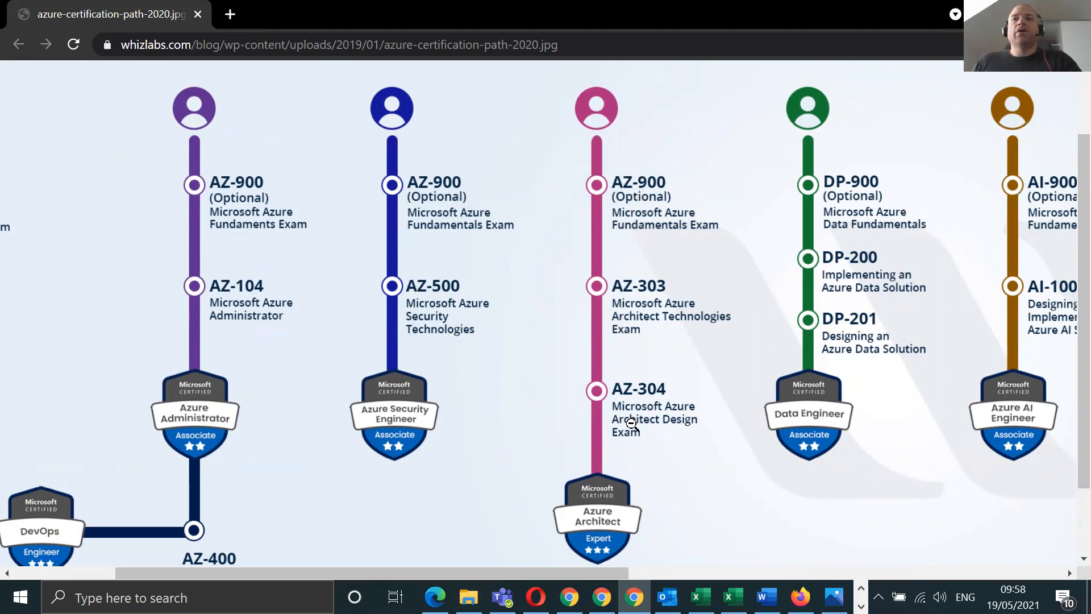
pyautogui.moveTo(560, 555)
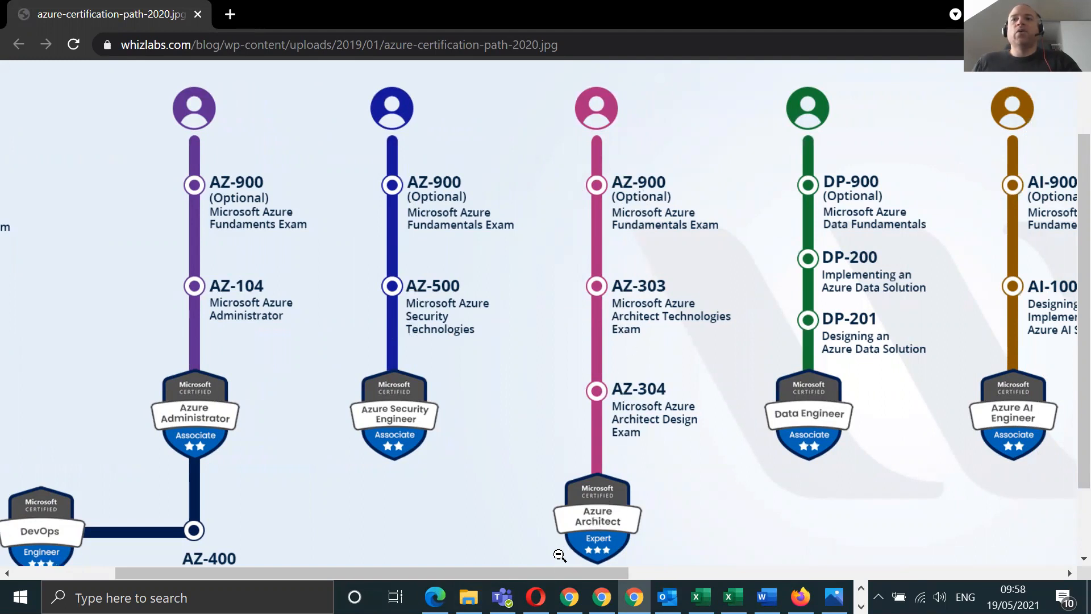
pyautogui.hscroll(3)
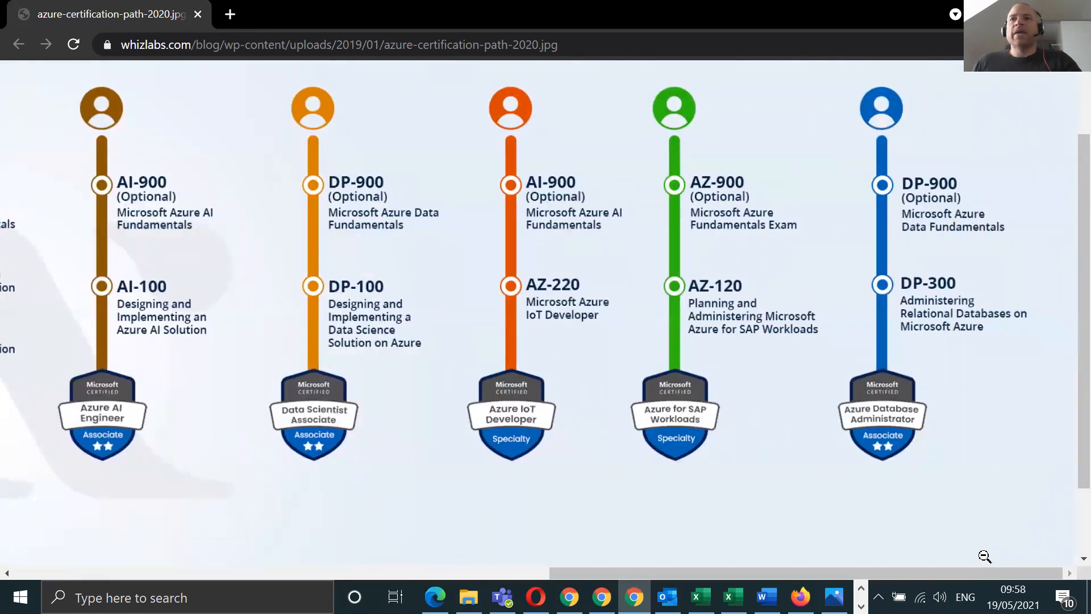
pyautogui.moveTo(766, 383)
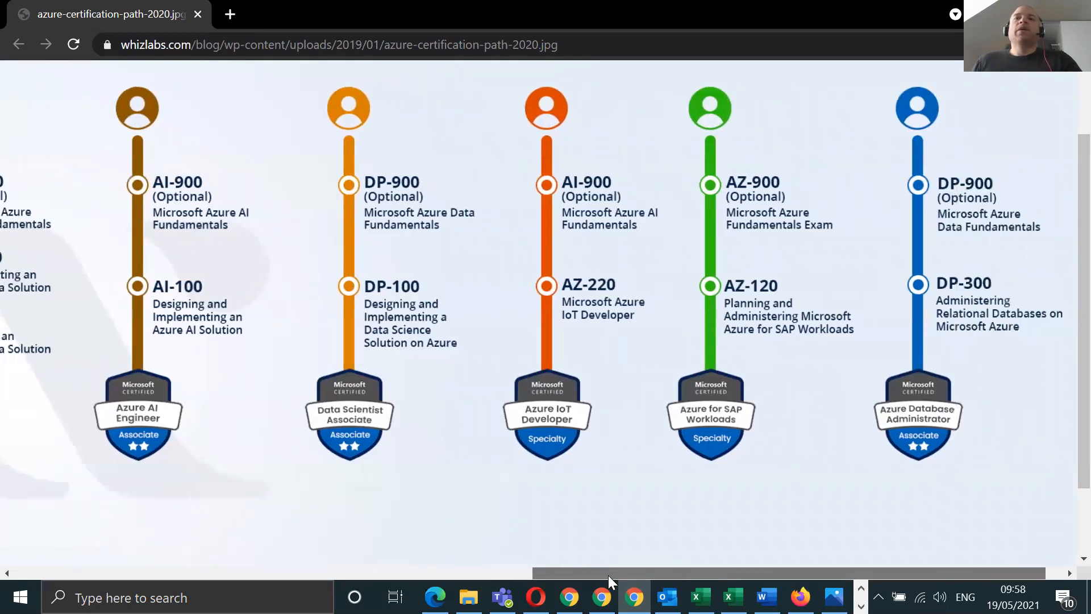
pyautogui.hscroll(-3)
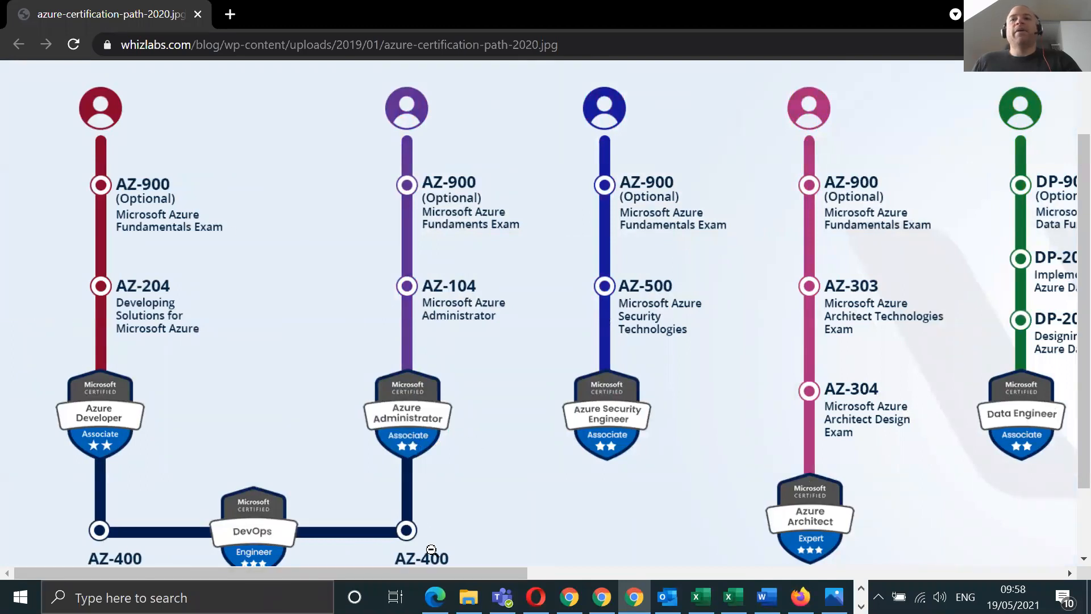
# - Pan right across the chart to the Azure Database Administrator DP-300 track
pyautogui.hscroll(3)
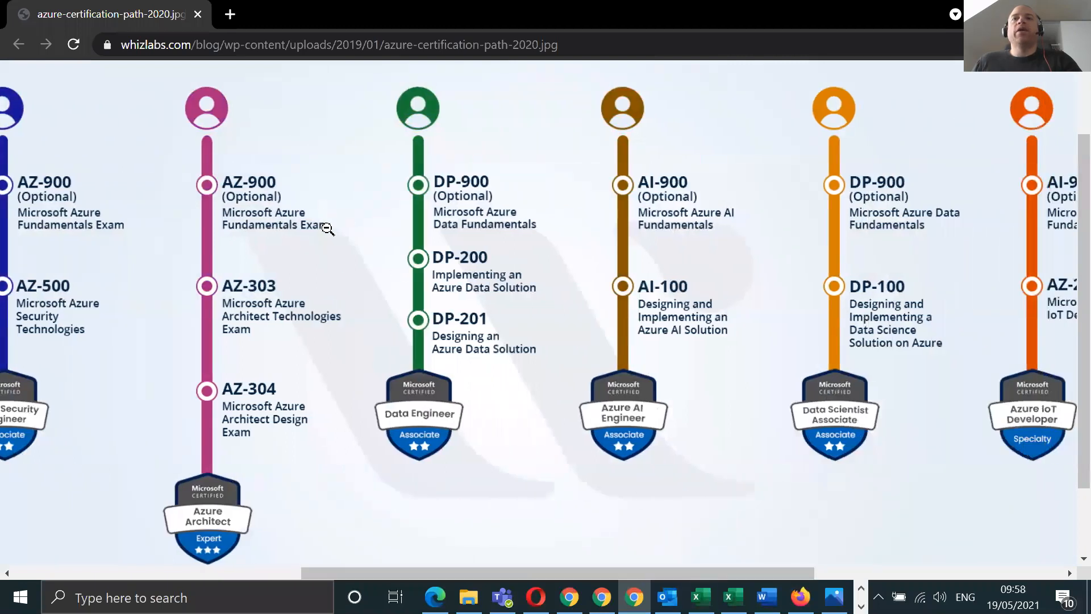
pyautogui.moveTo(433, 241)
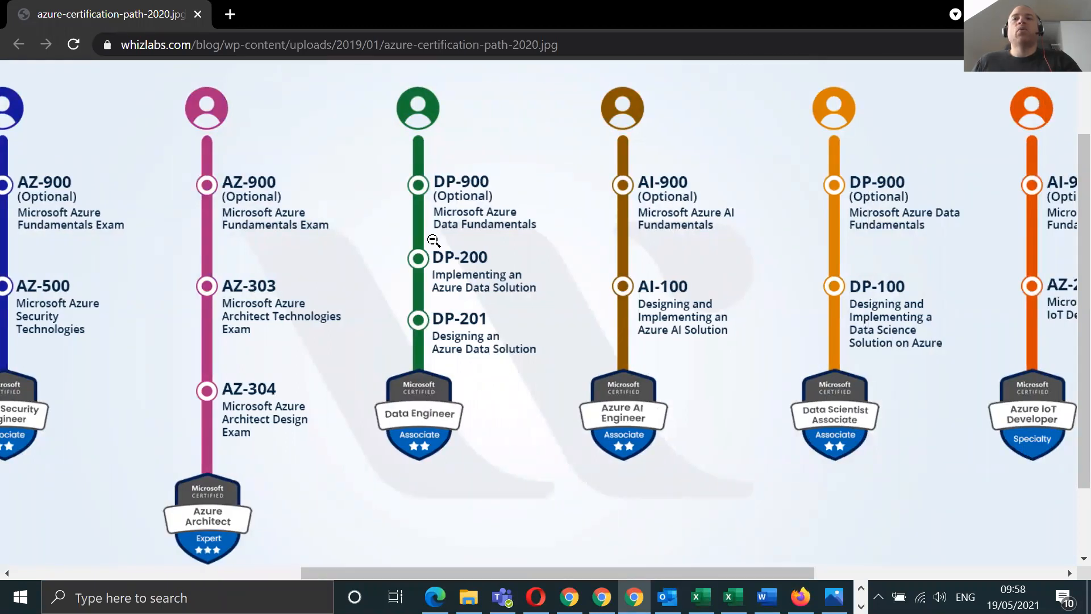
pyautogui.moveTo(285, 208)
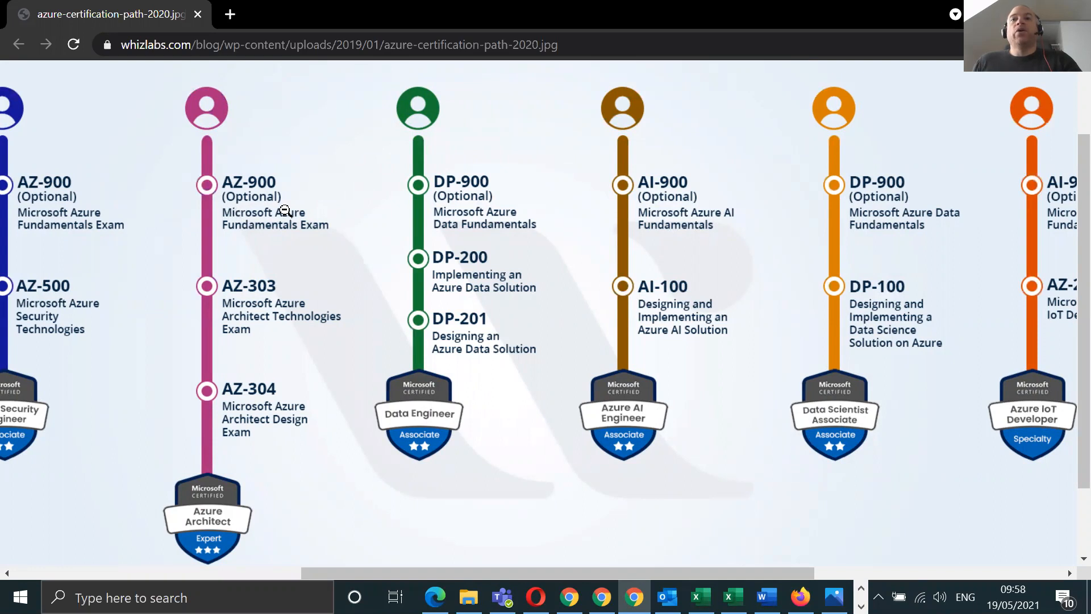
pyautogui.moveTo(461, 210)
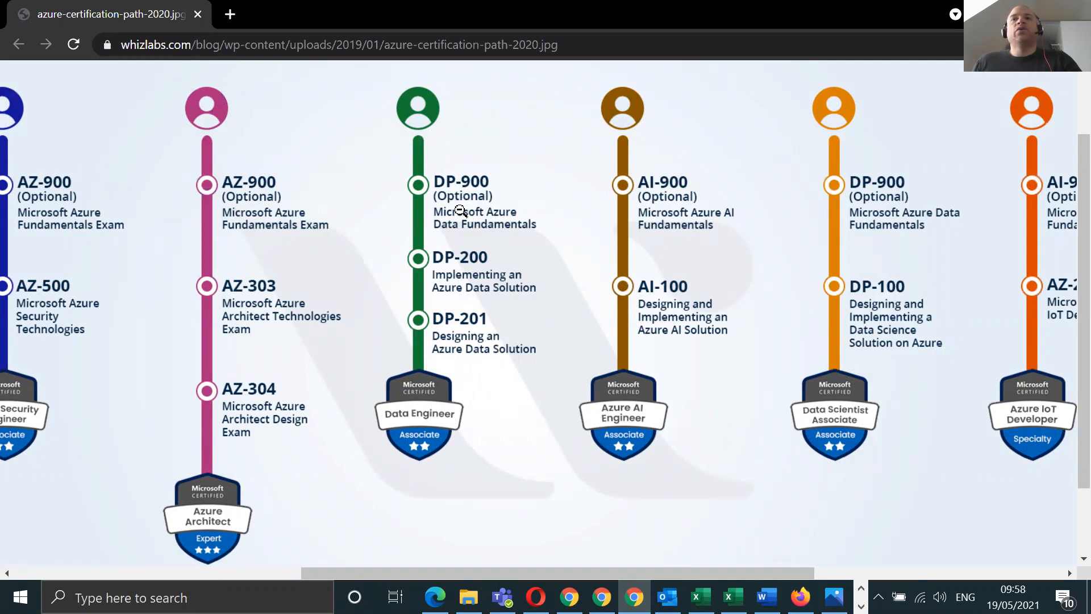
pyautogui.moveTo(663, 517)
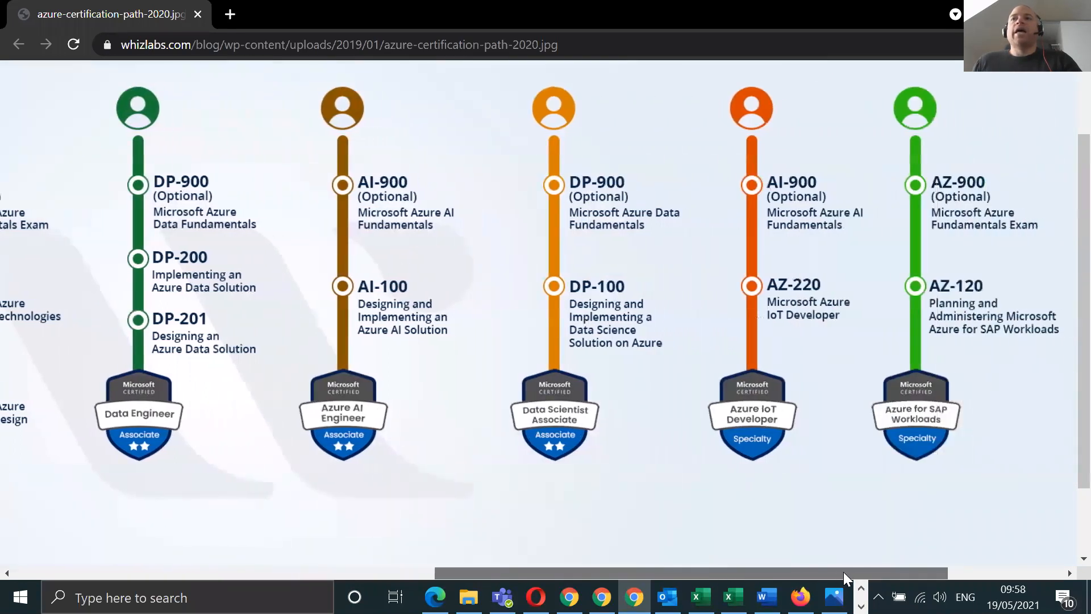
pyautogui.hscroll(3)
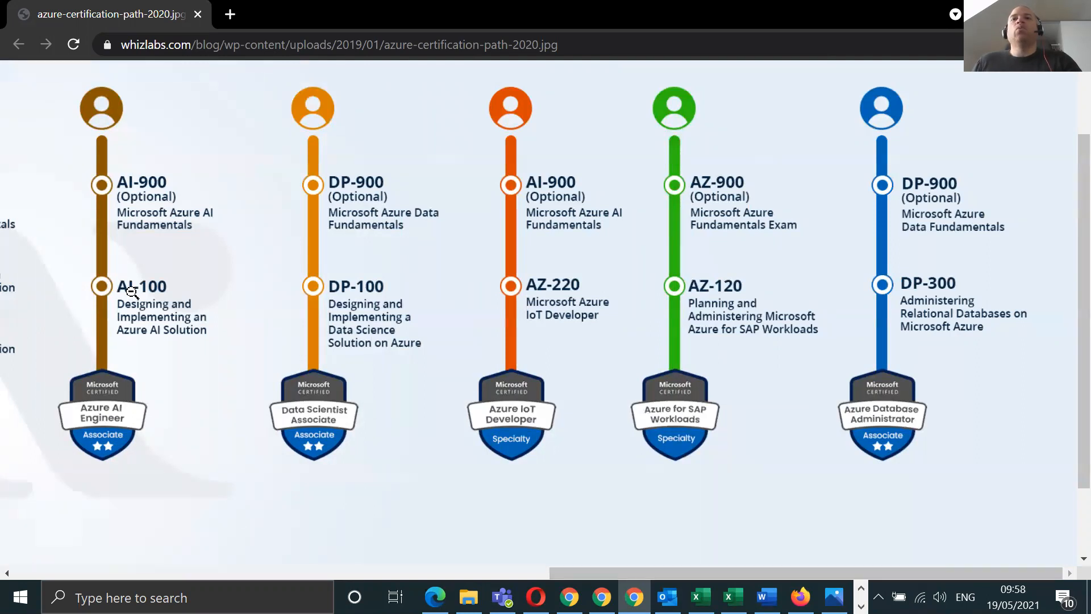
pyautogui.moveTo(148, 231)
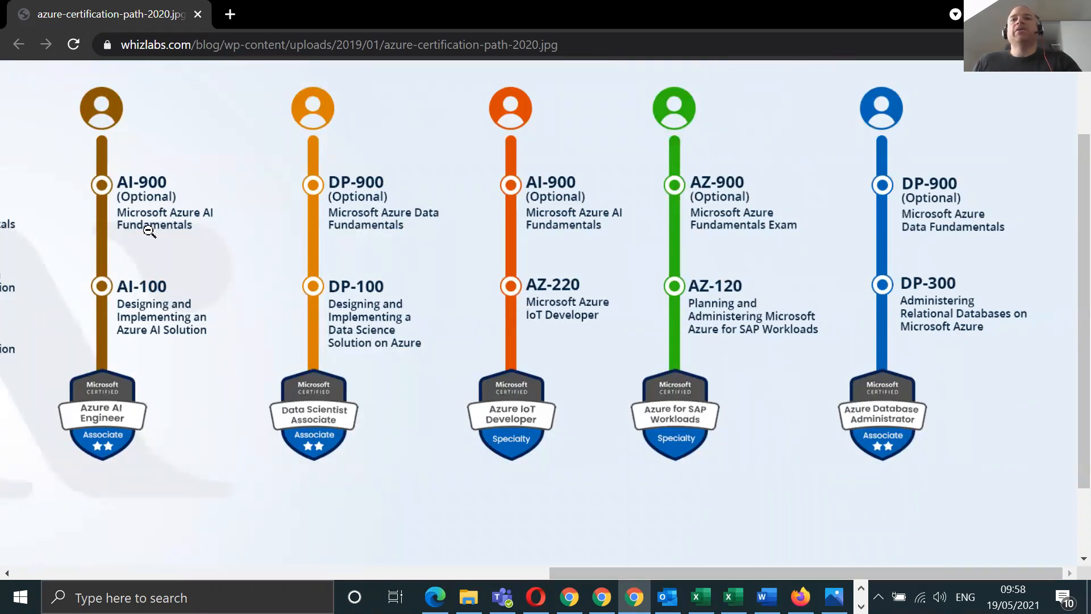
pyautogui.moveTo(197, 225)
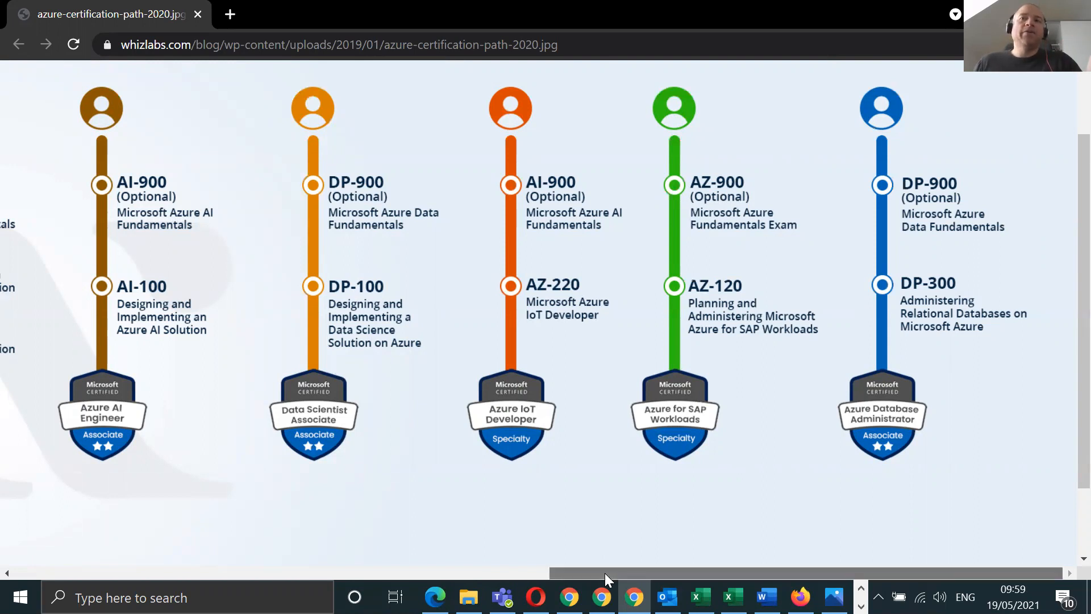
pyautogui.hscroll(-3)
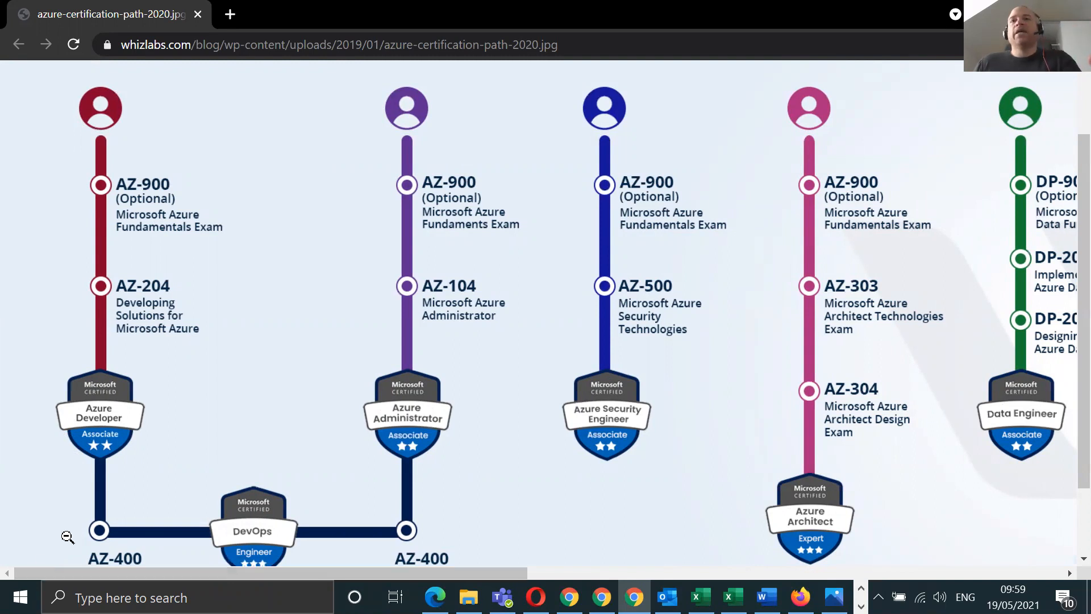
# - Scroll through the AZ-400 DevOps details and title banner, then centre the Administrator-to-Data Engineer tracks
pyautogui.scroll(-3)
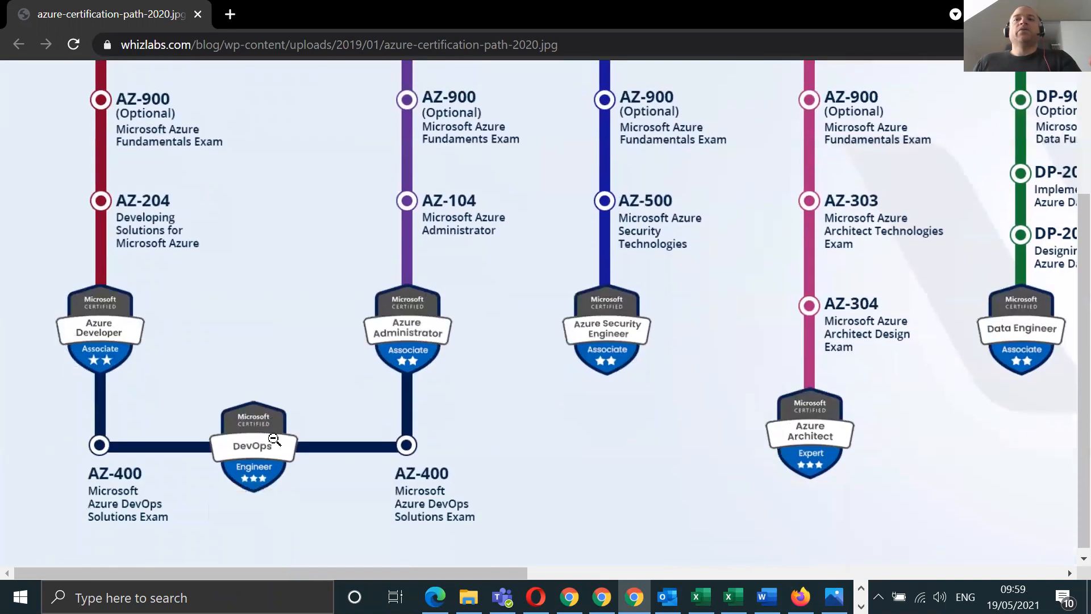
pyautogui.scroll(3)
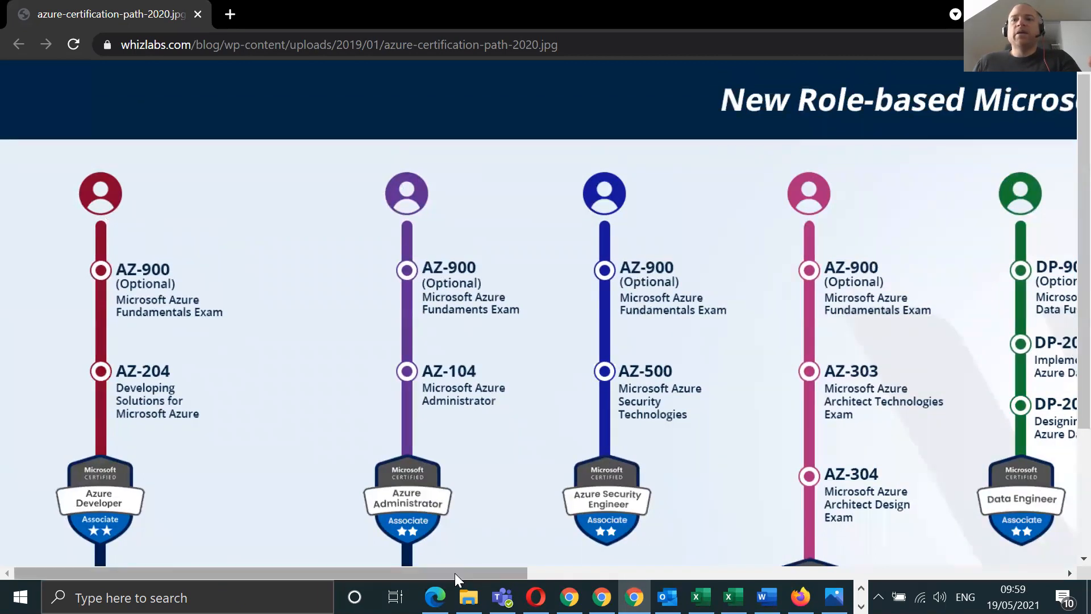
pyautogui.hscroll(3)
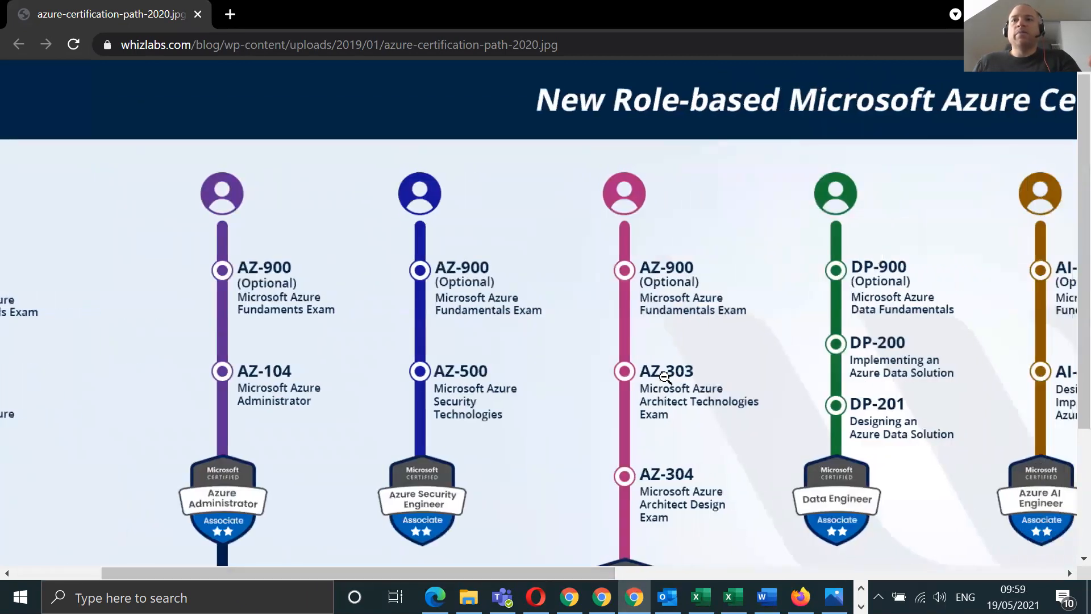
pyautogui.moveTo(616, 386)
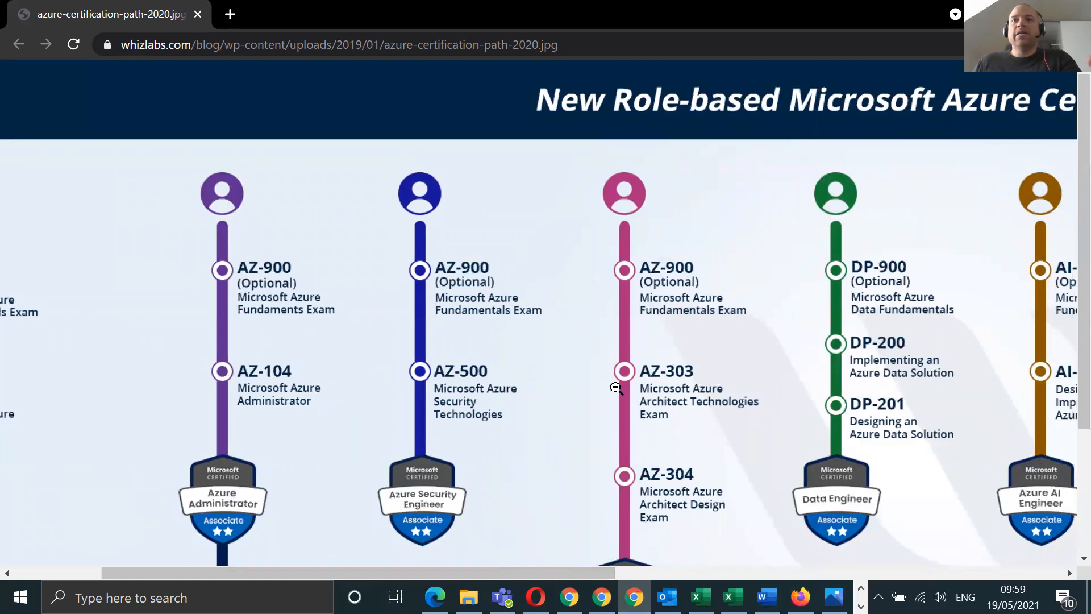
pyautogui.scroll(-3)
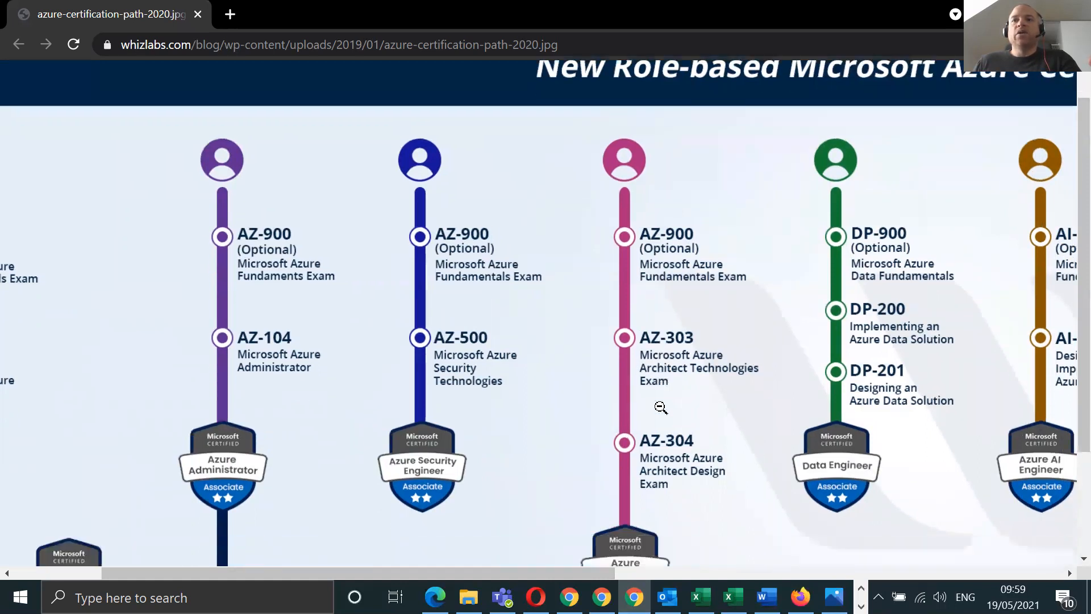
pyautogui.scroll(-3)
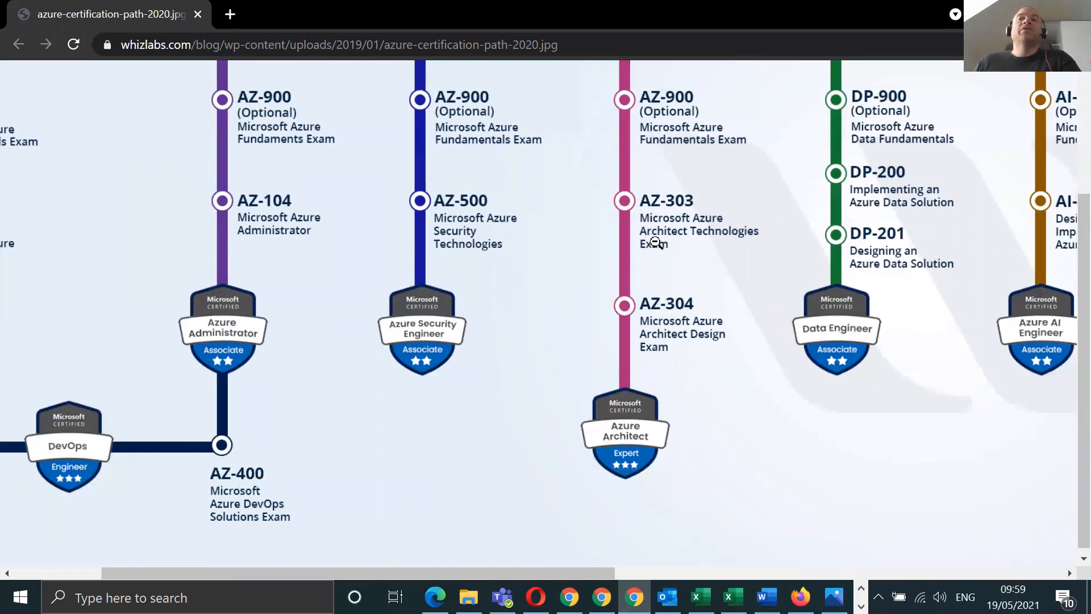
pyautogui.moveTo(698, 210)
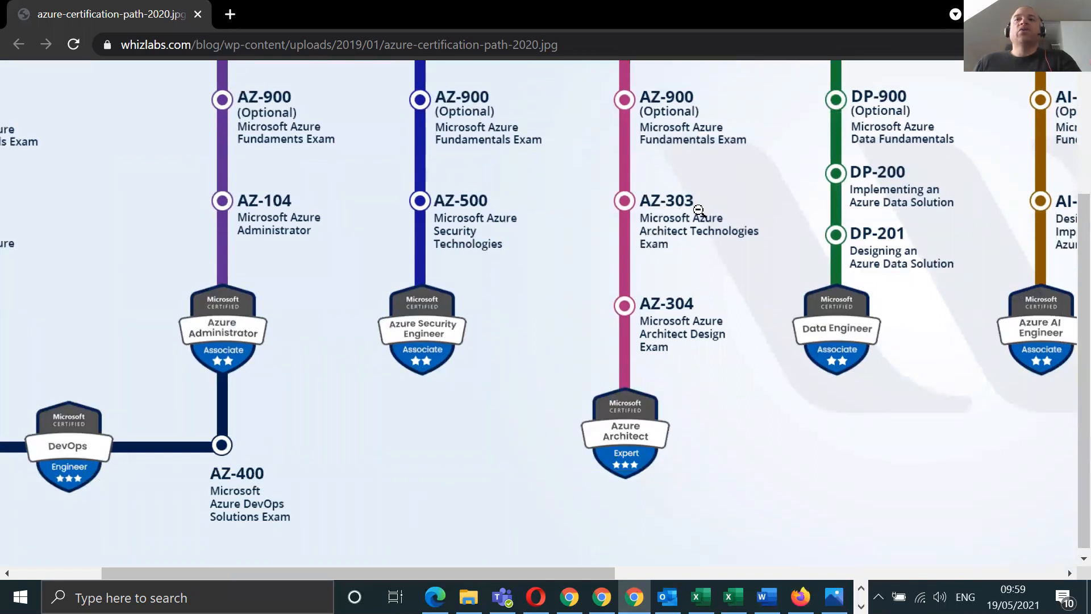
pyautogui.moveTo(670, 325)
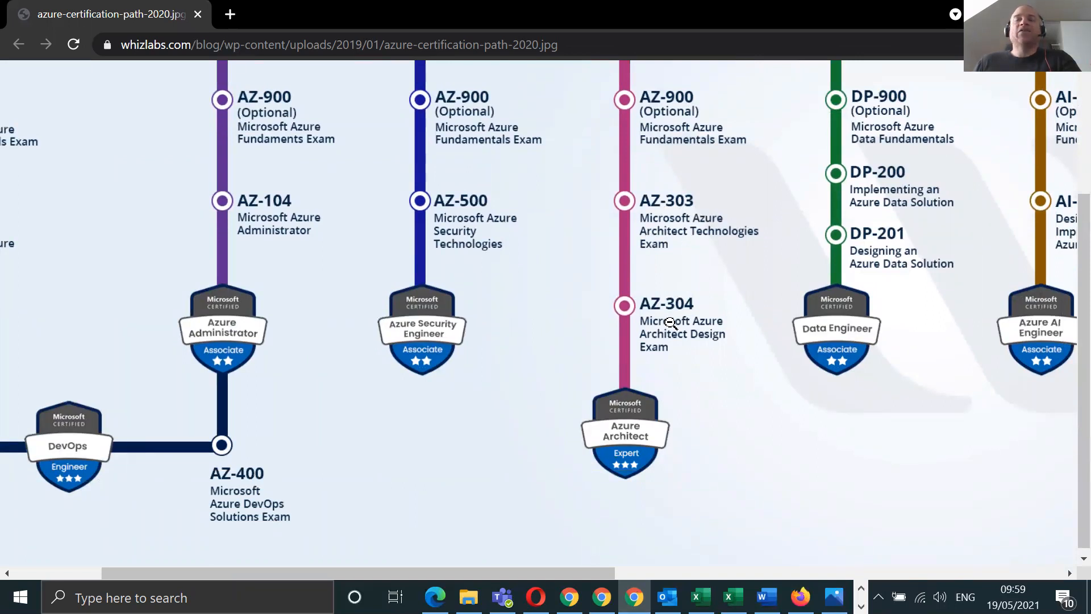
pyautogui.moveTo(628, 471)
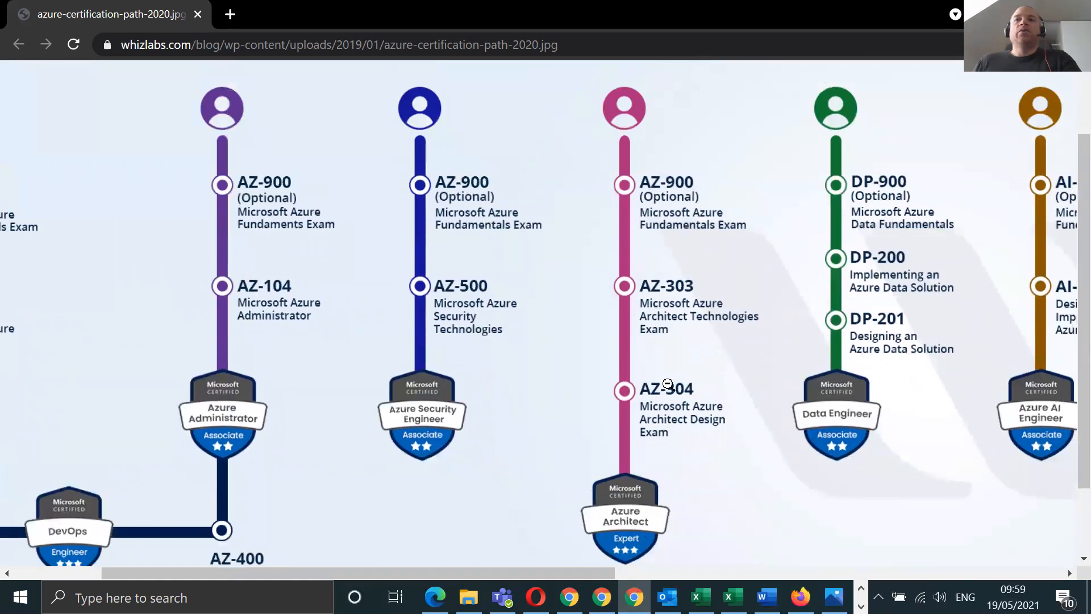
pyautogui.moveTo(652, 403)
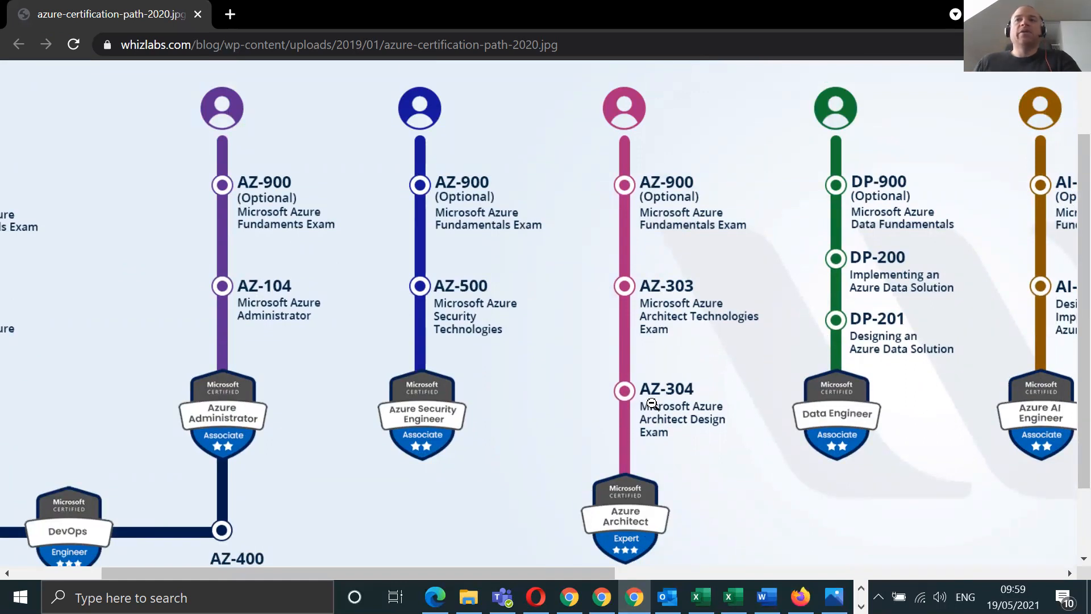
pyautogui.moveTo(754, 510)
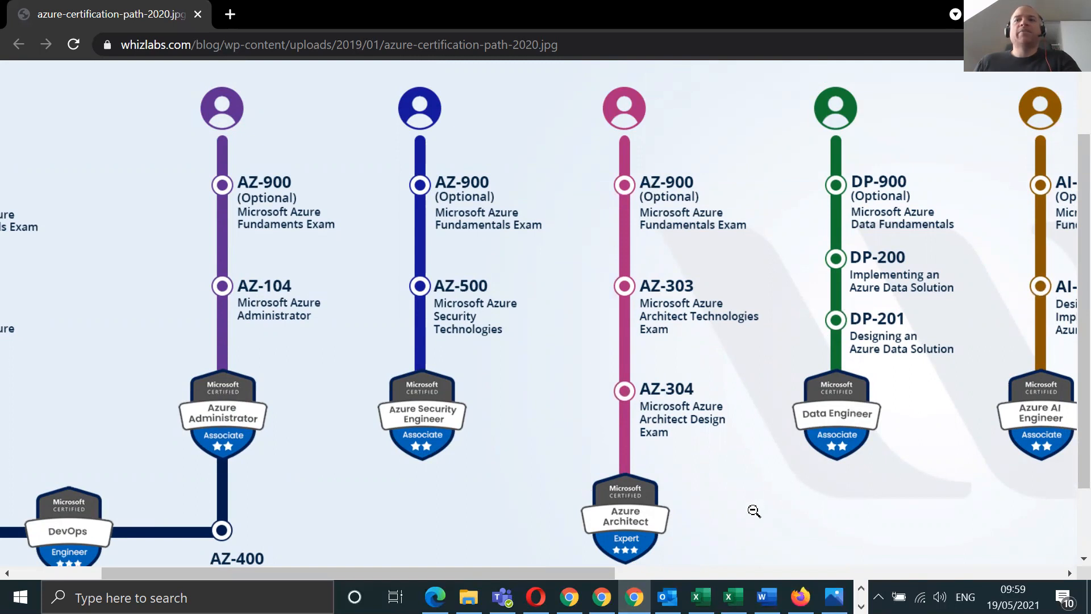
# - Pan the chart to bring the Data Engineer and Azure AI Engineer tracks into view
pyautogui.hscroll(-3)
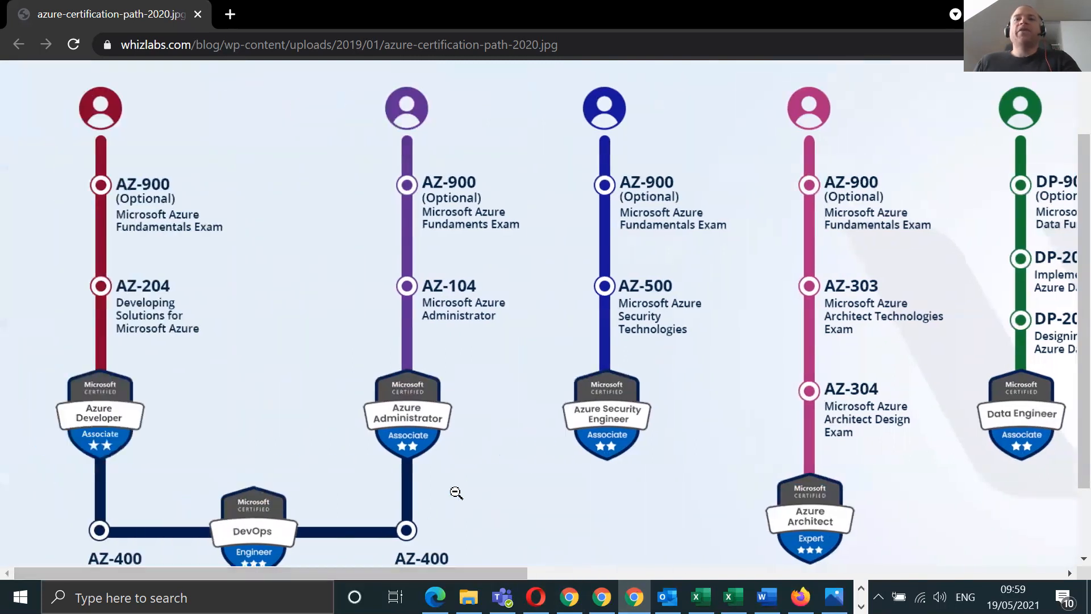
pyautogui.moveTo(493, 483)
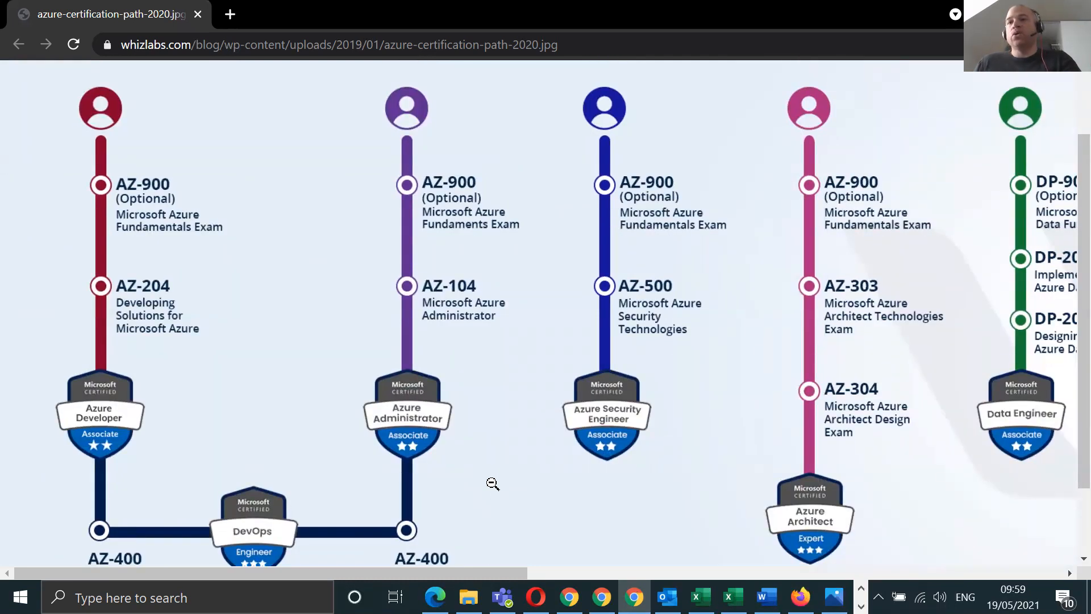
pyautogui.moveTo(441, 508)
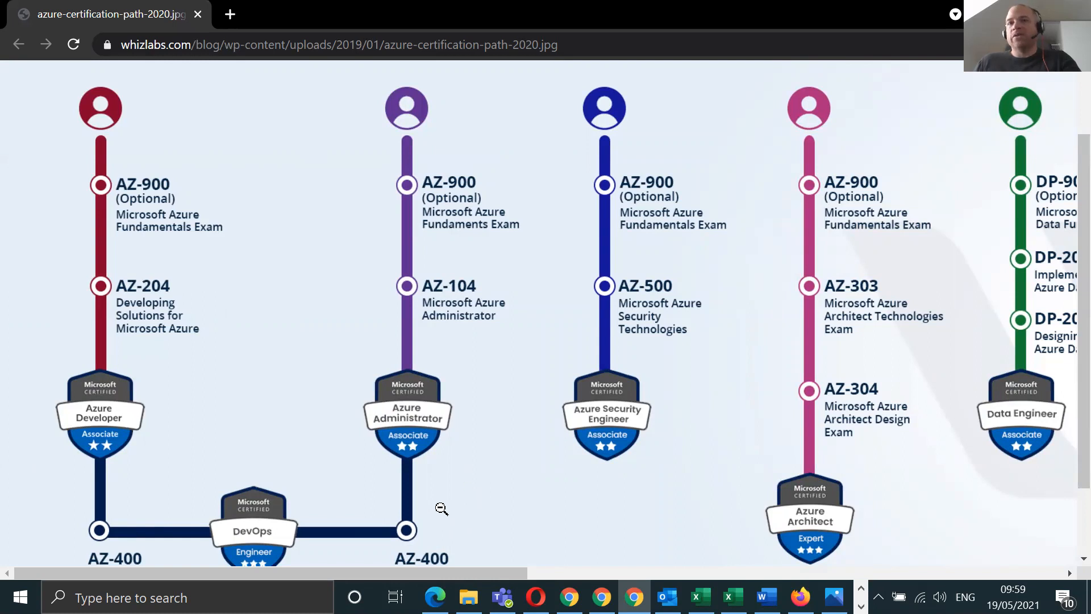
pyautogui.scroll(-3)
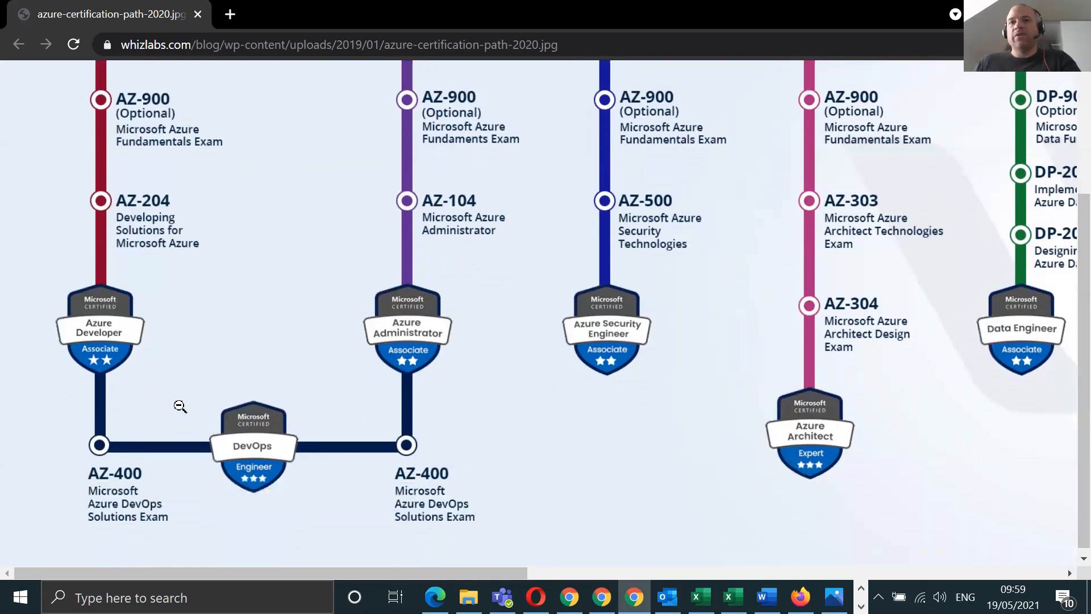
pyautogui.scroll(-3)
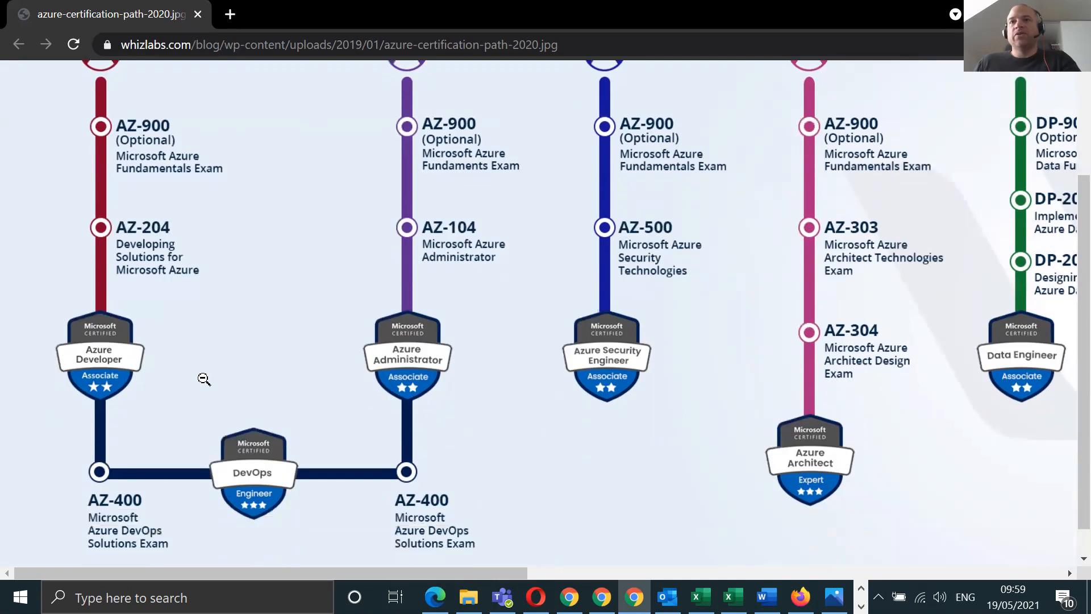
pyautogui.scroll(3)
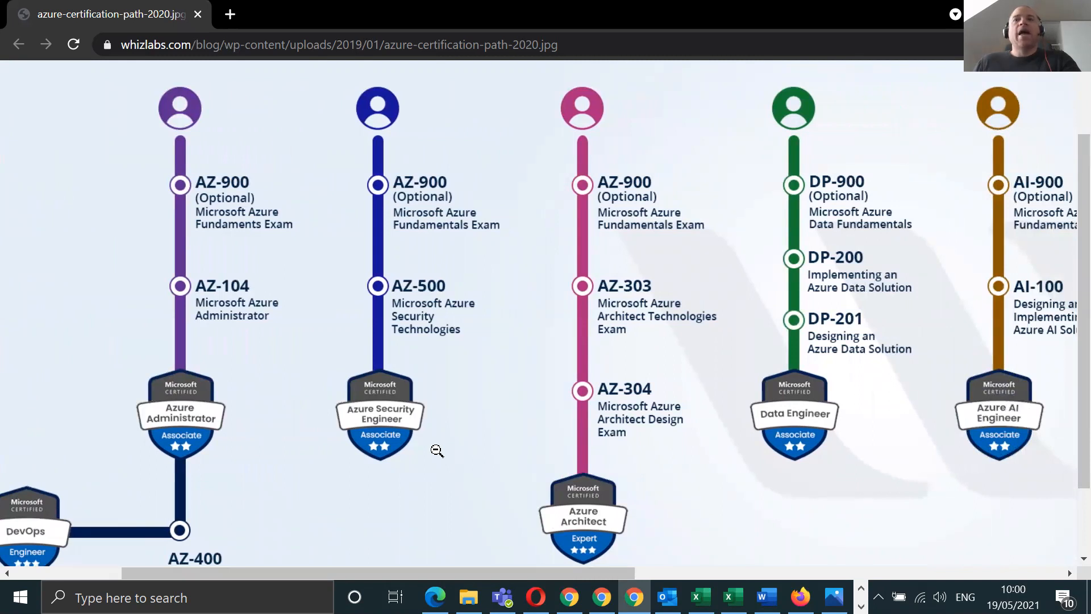
pyautogui.moveTo(443, 337)
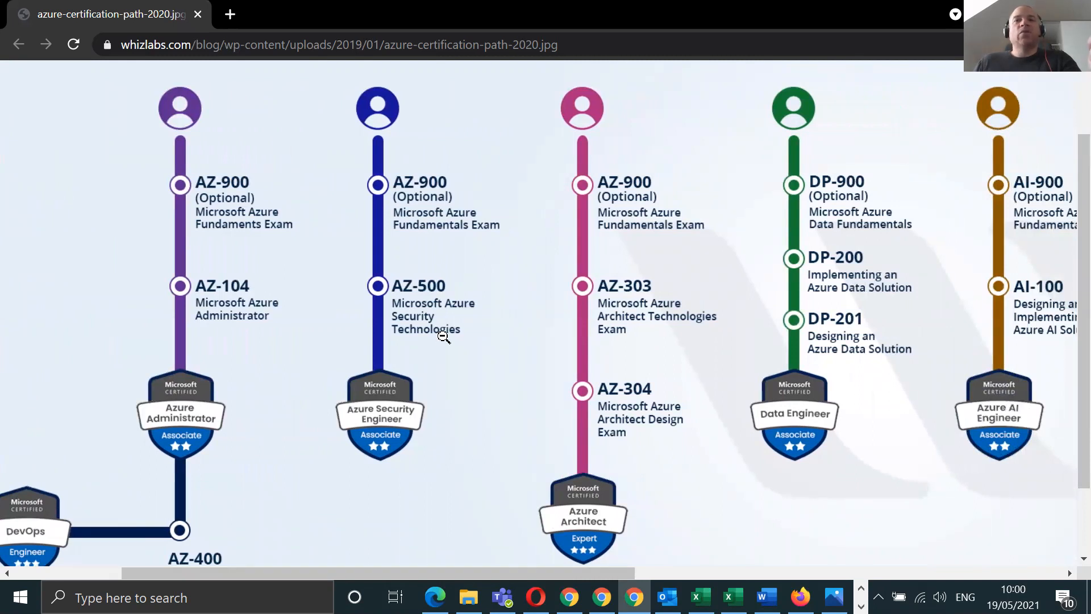
pyautogui.moveTo(401, 270)
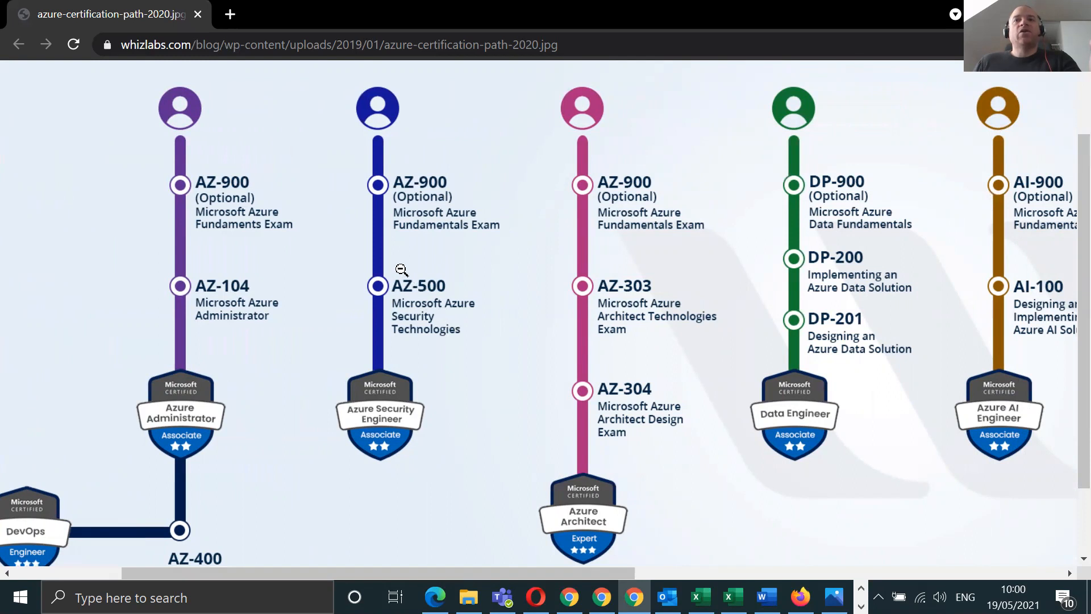
pyautogui.moveTo(443, 320)
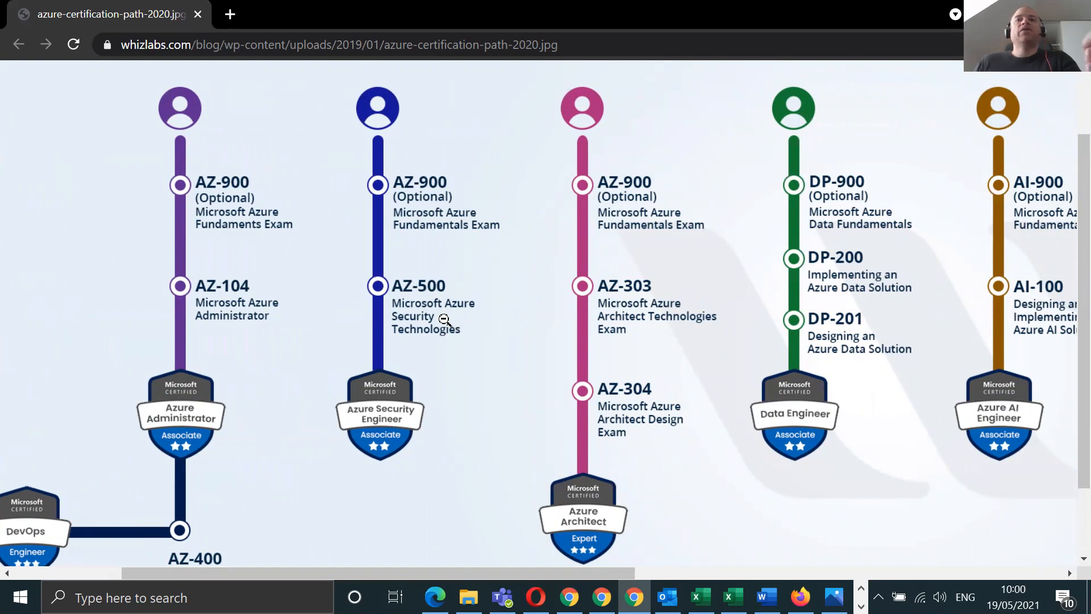
pyautogui.moveTo(216, 307)
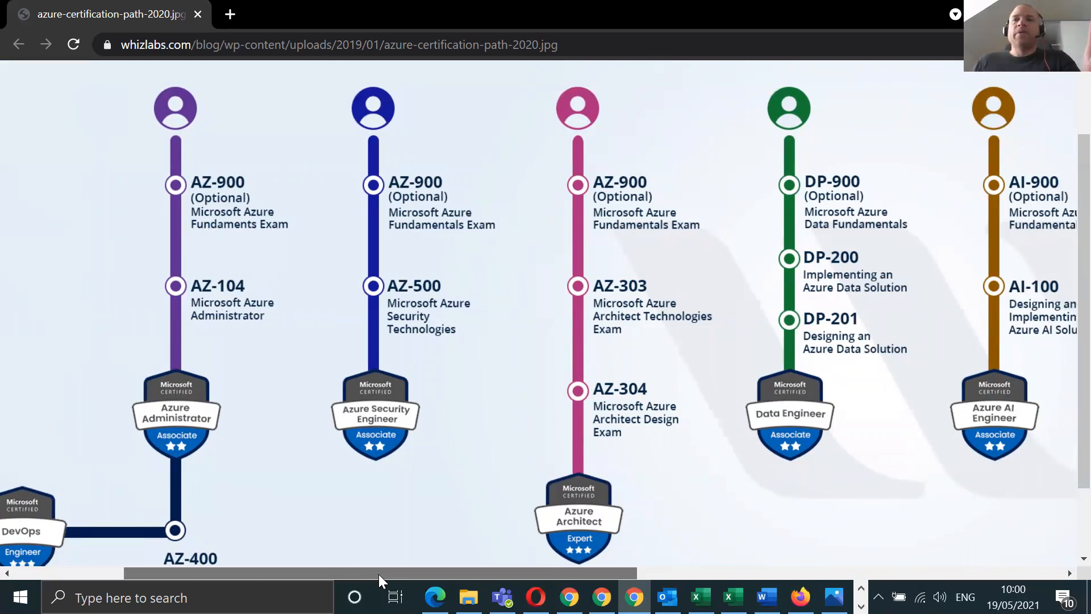
# - Scroll back to the left edge to show the Azure Developer and DevOps tracks again
pyautogui.hscroll(-3)
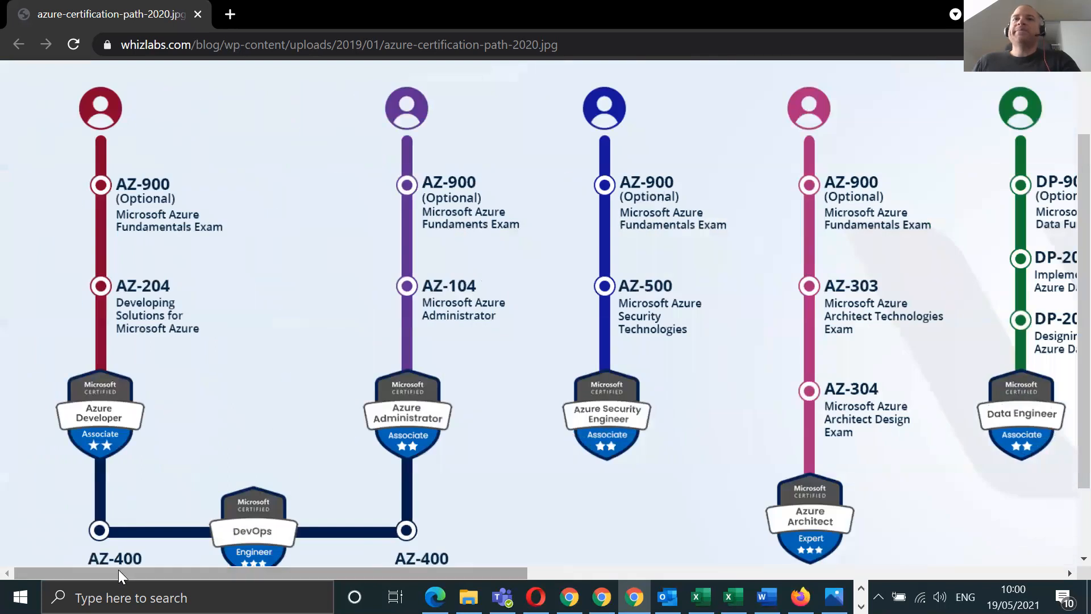
pyautogui.moveTo(224, 391)
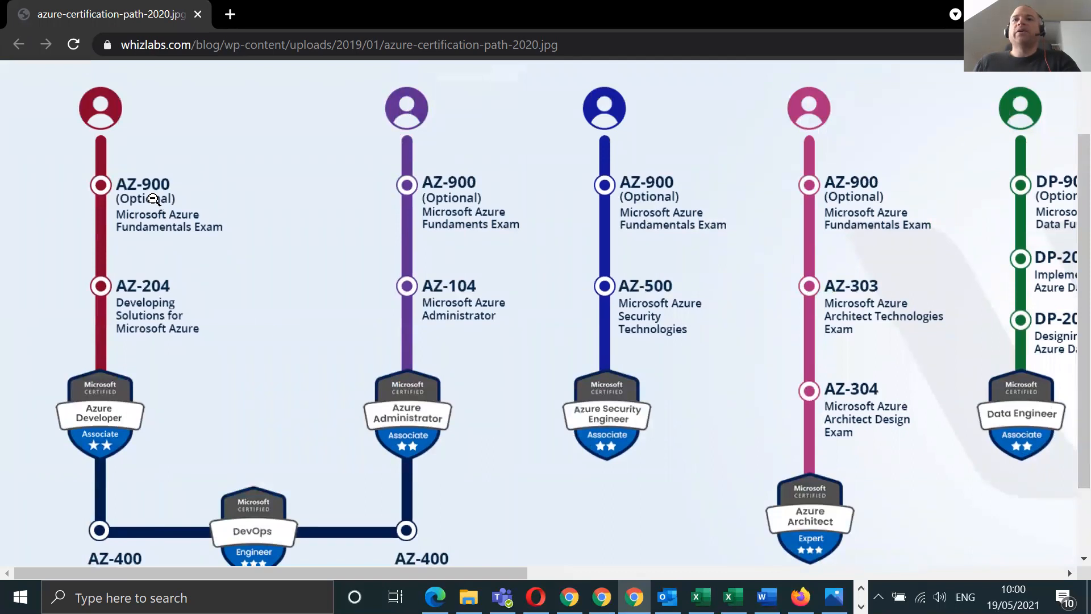
pyautogui.moveTo(440, 308)
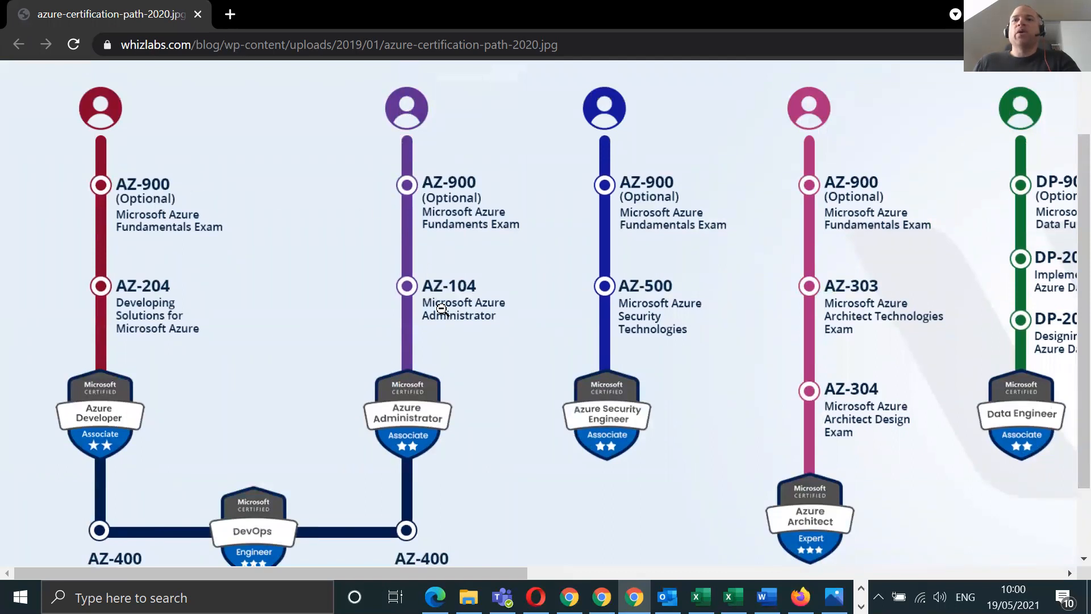
pyautogui.scroll(-3)
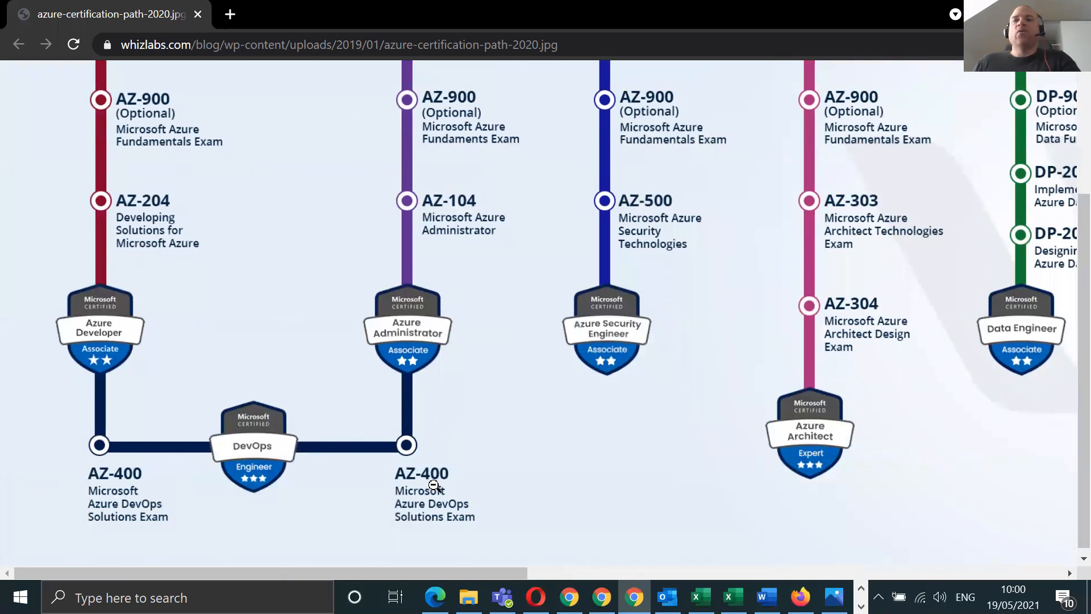
pyautogui.moveTo(640, 233)
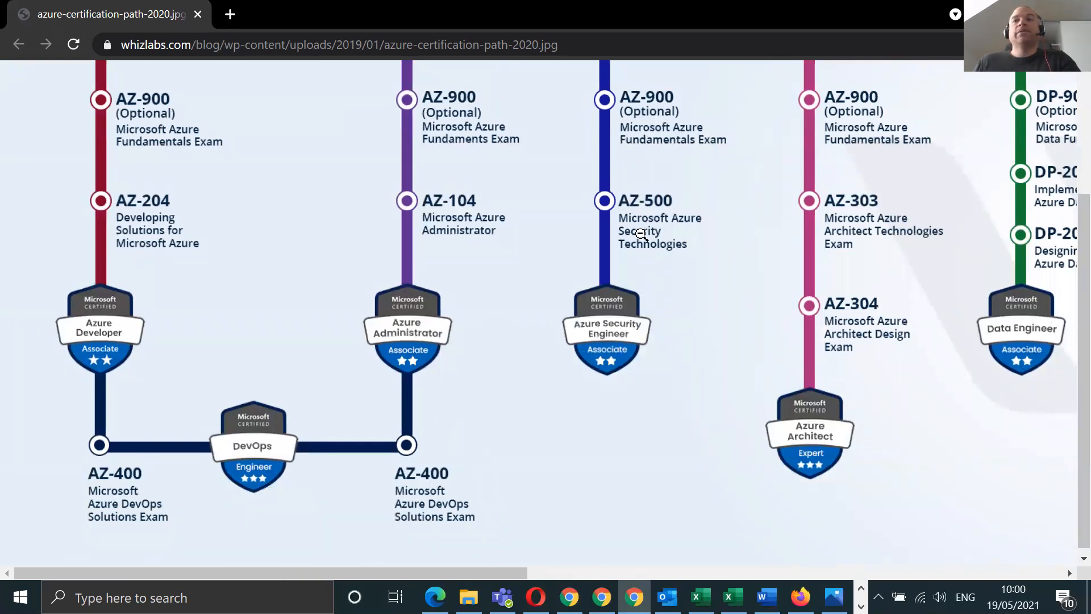
pyautogui.moveTo(725, 418)
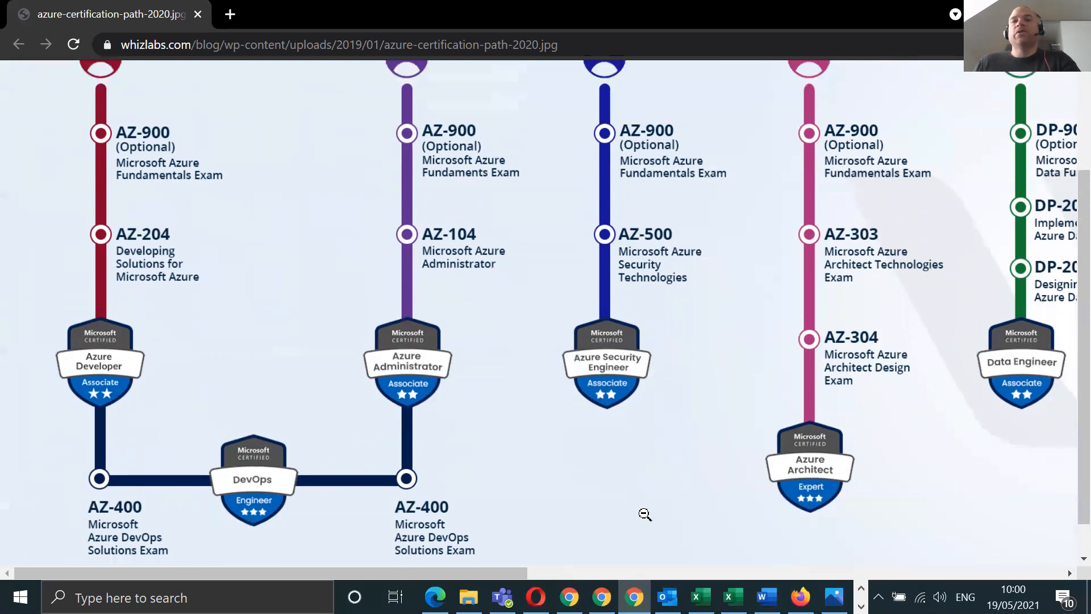
pyautogui.scroll(3)
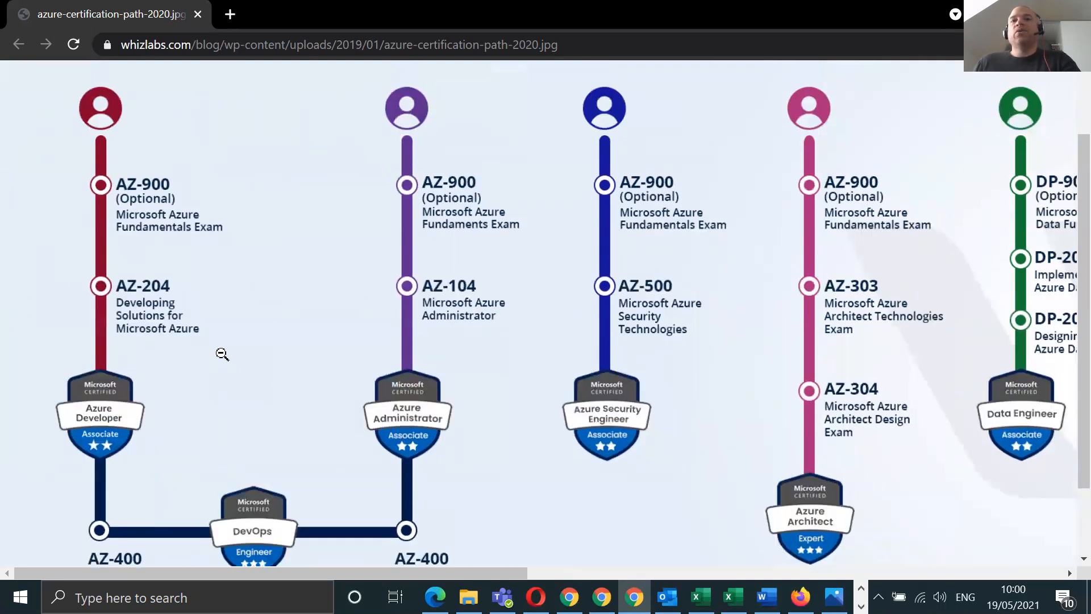
pyautogui.moveTo(161, 357)
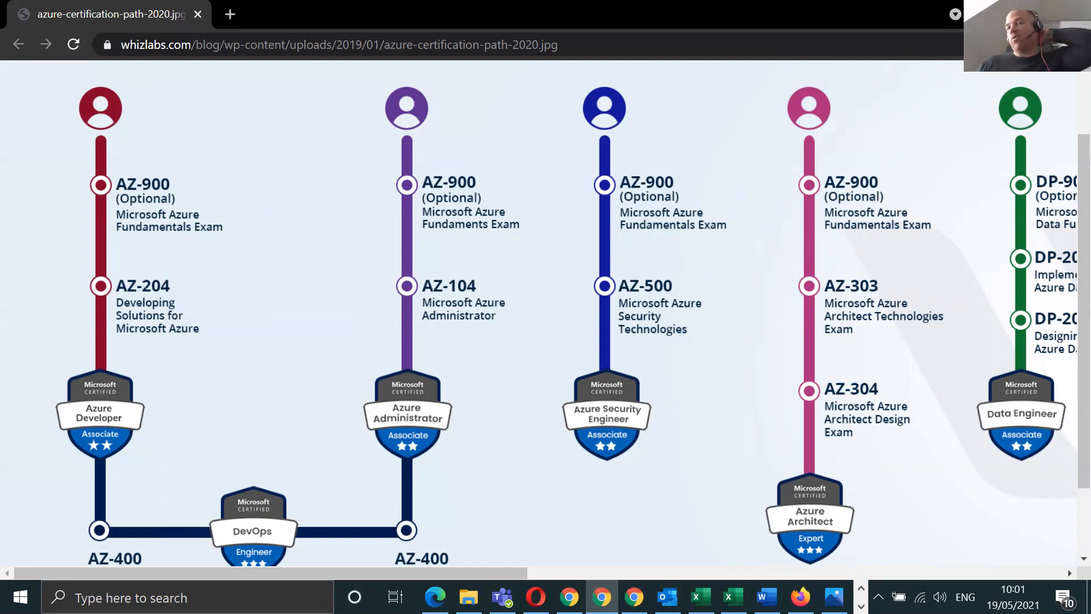
pyautogui.moveTo(238, 302)
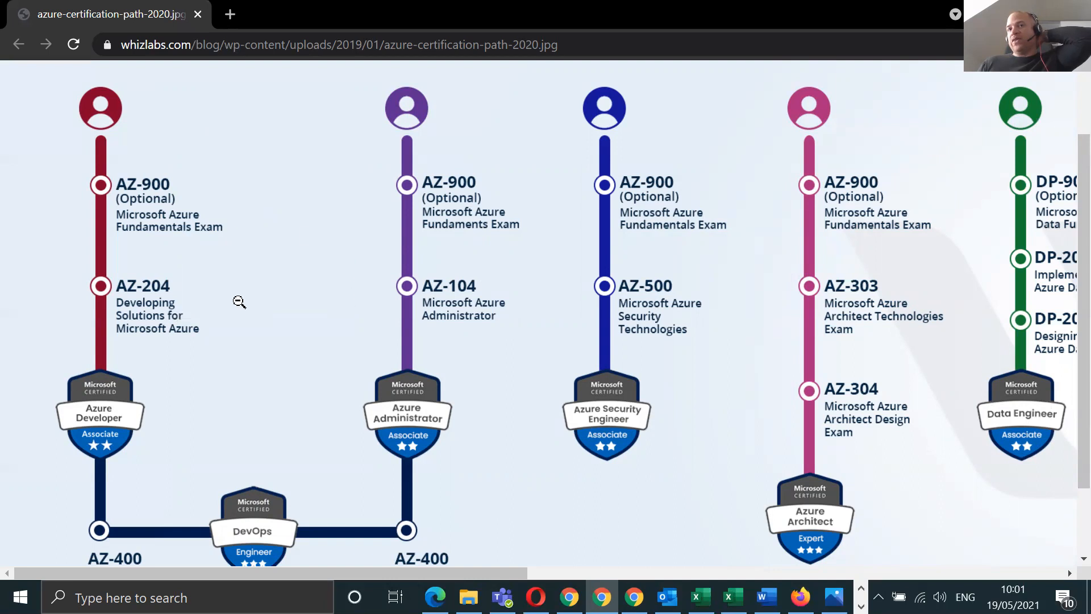
pyautogui.moveTo(394, 340)
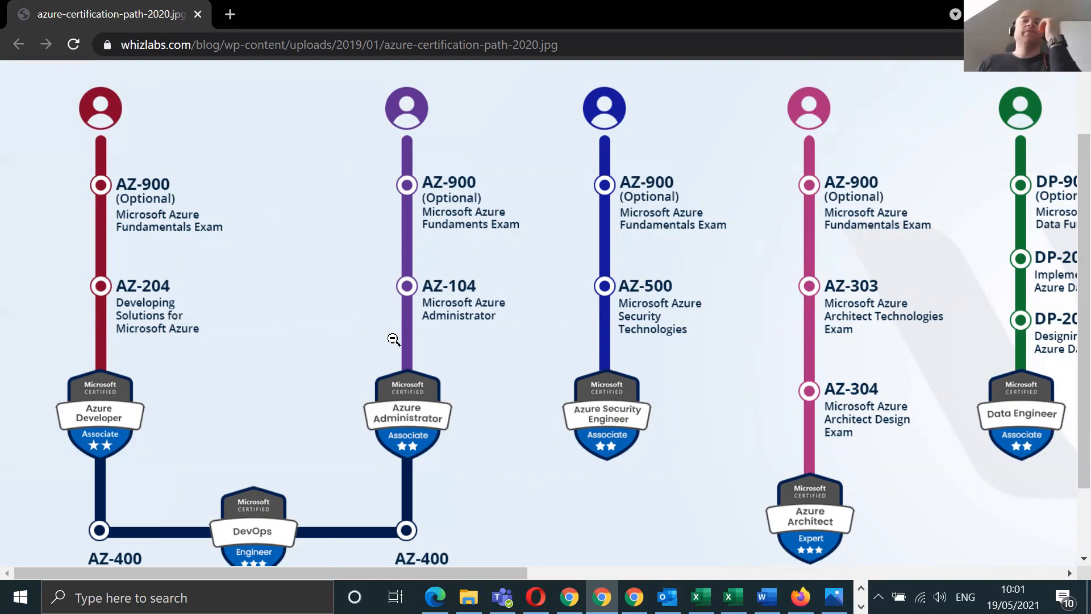
pyautogui.moveTo(477, 552)
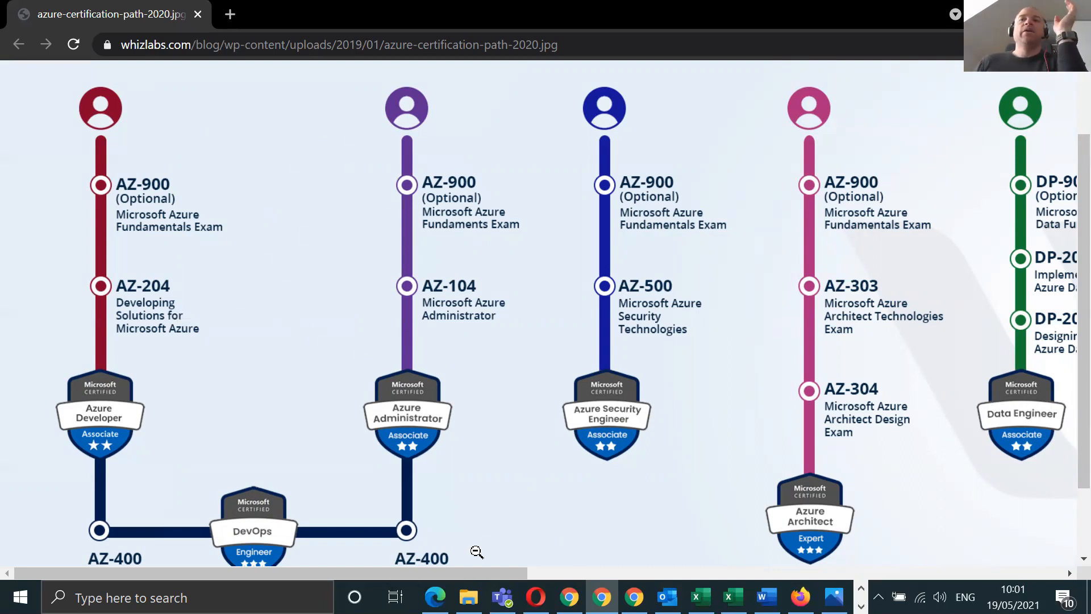
pyautogui.hscroll(3)
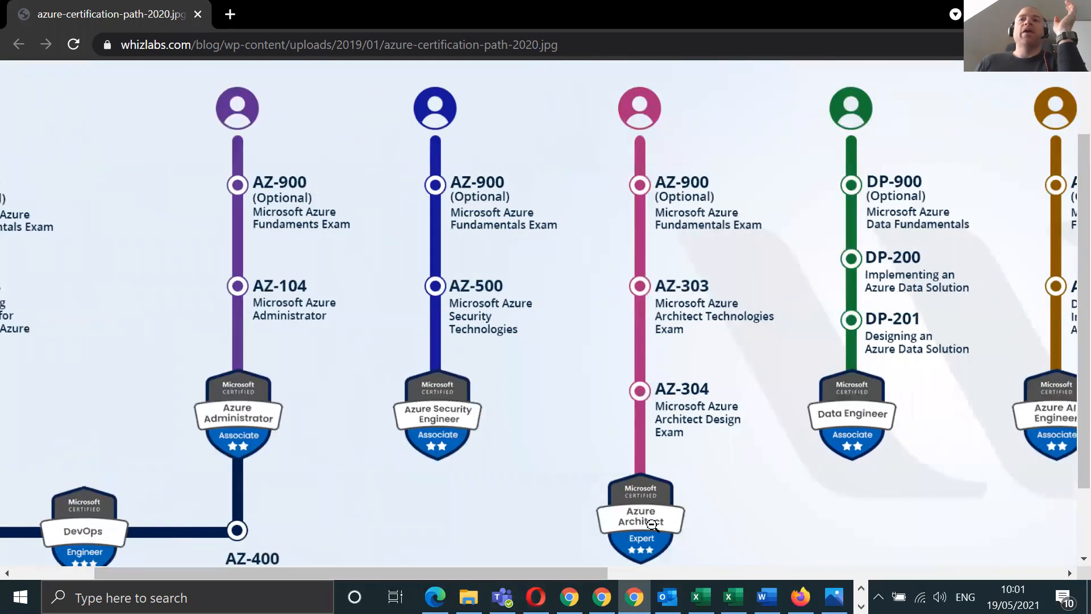
pyautogui.hscroll(3)
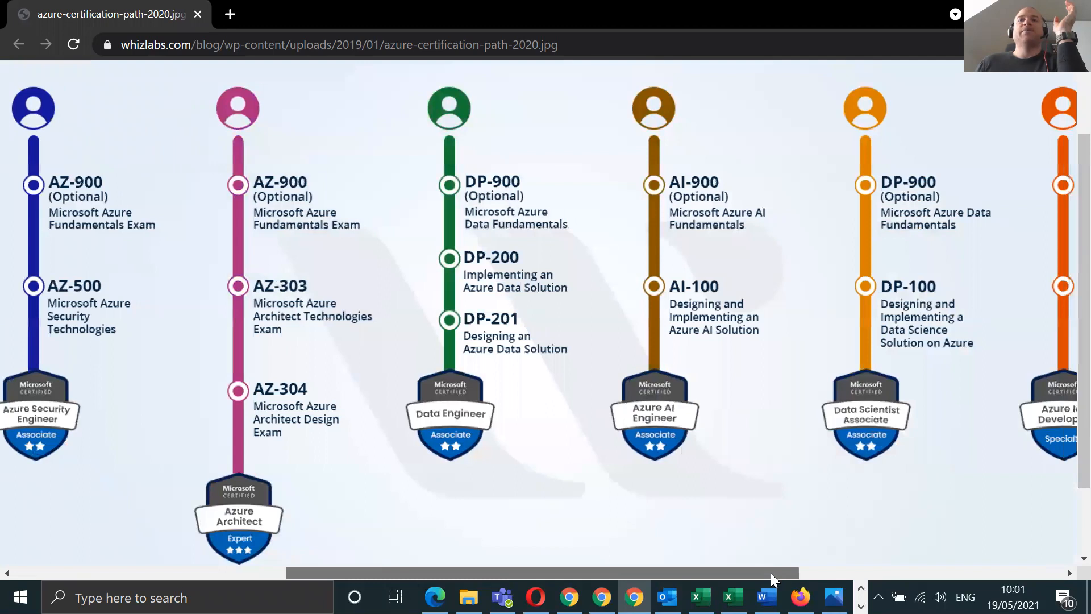
pyautogui.hscroll(-3)
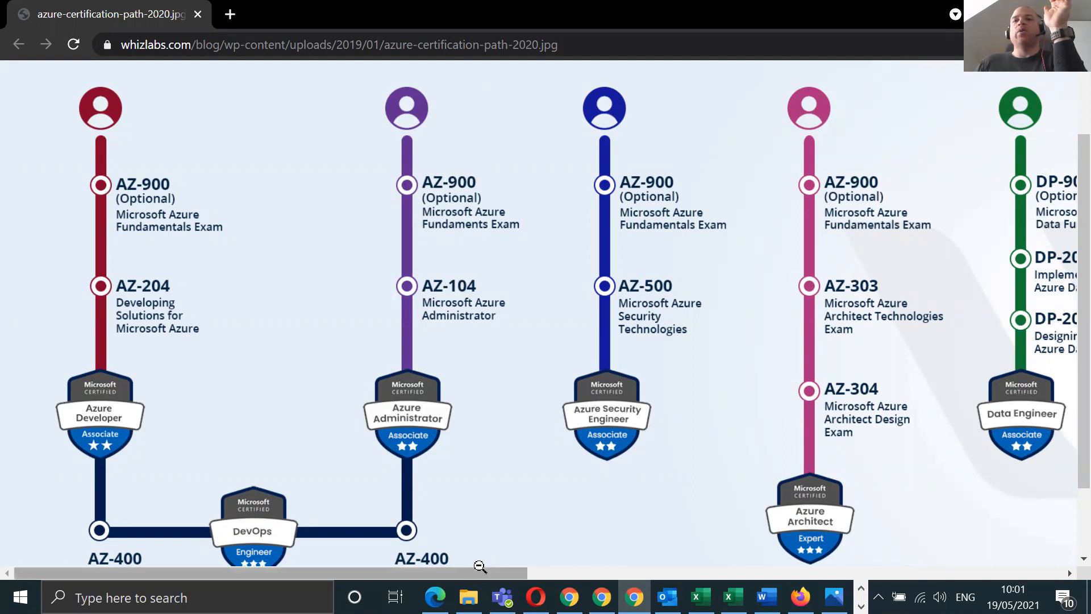
pyautogui.hscroll(3)
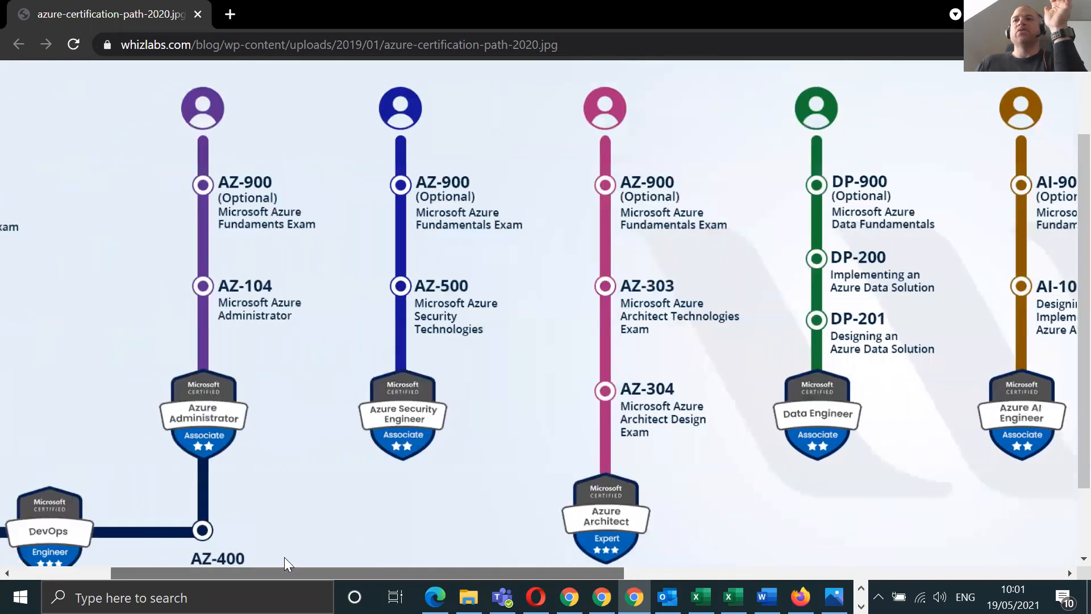
pyautogui.hscroll(-3)
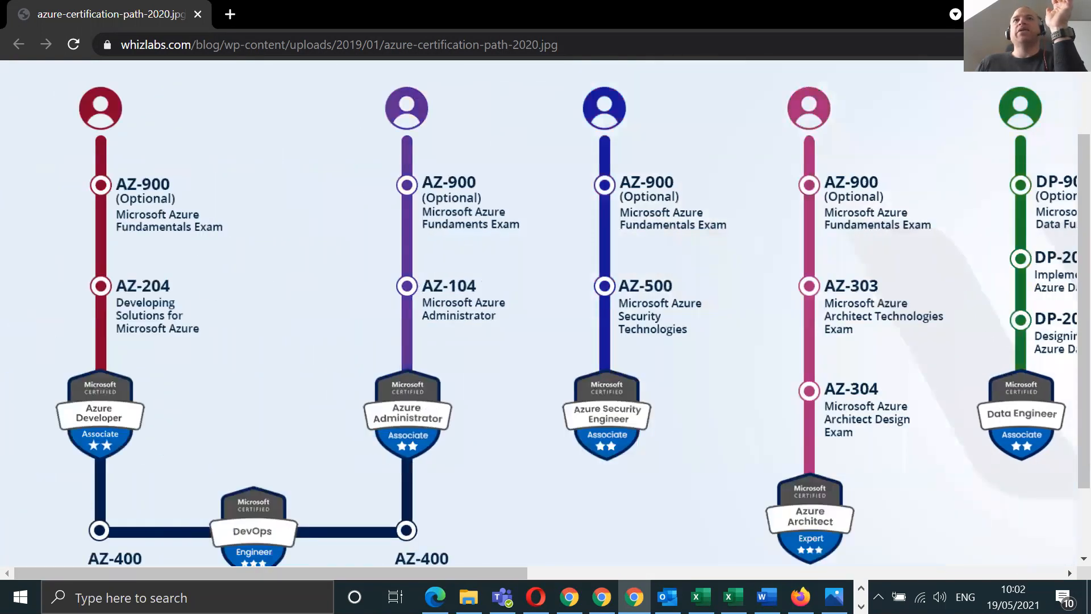